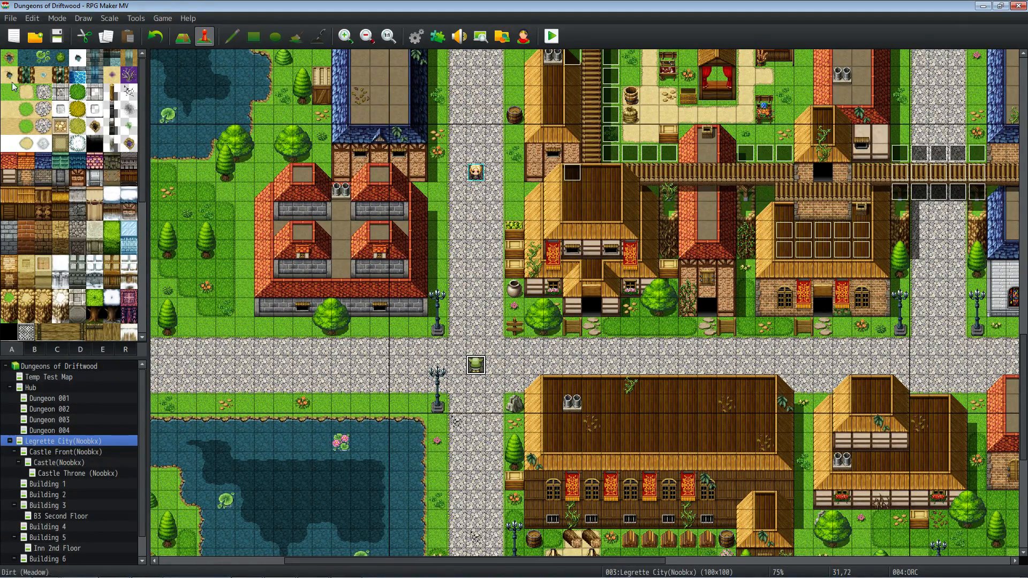
mouse_move(53, 36)
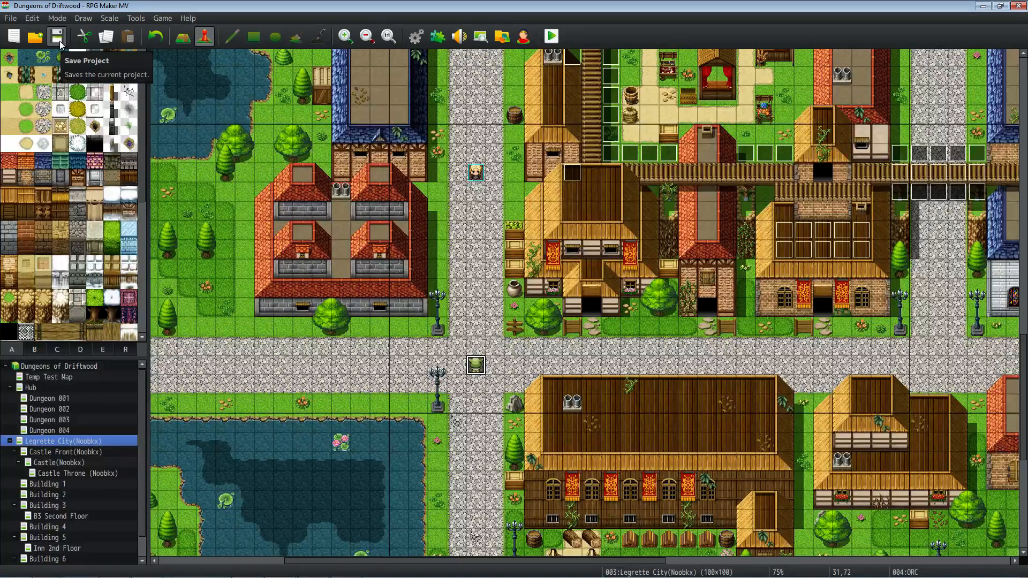
mouse_move(437, 35)
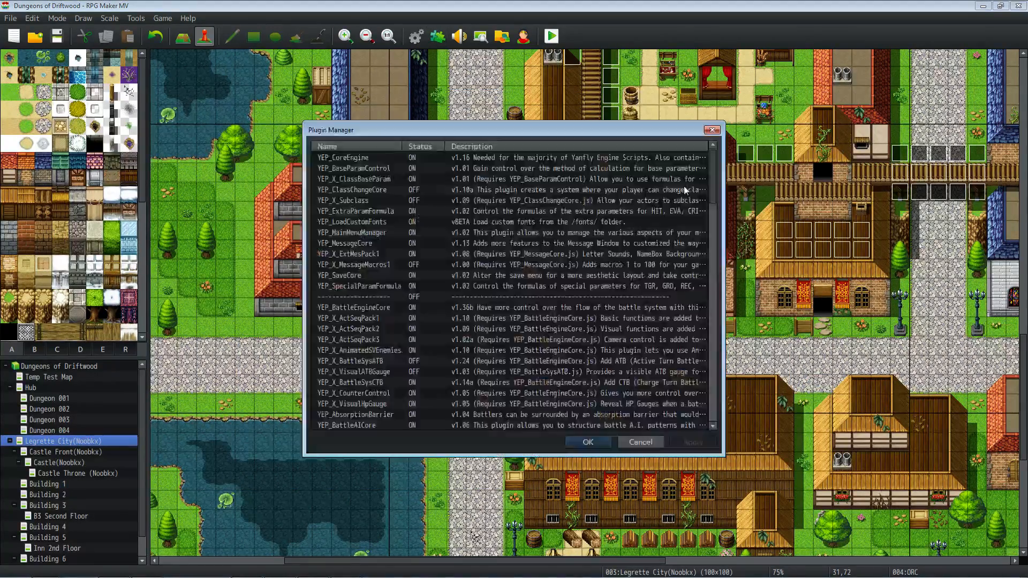
scroll(down, 3)
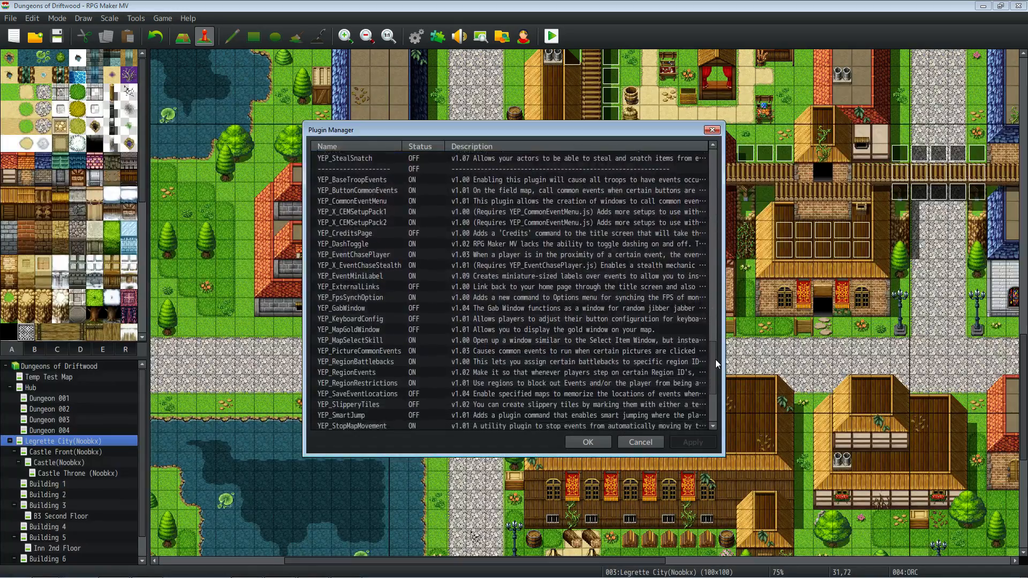
scroll(down, 3)
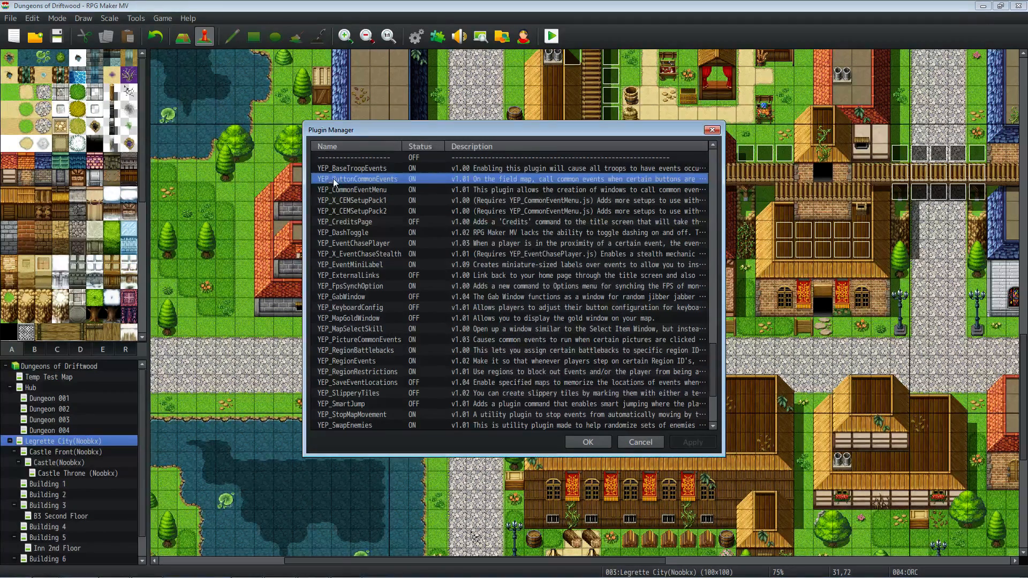
mouse_move(419, 182)
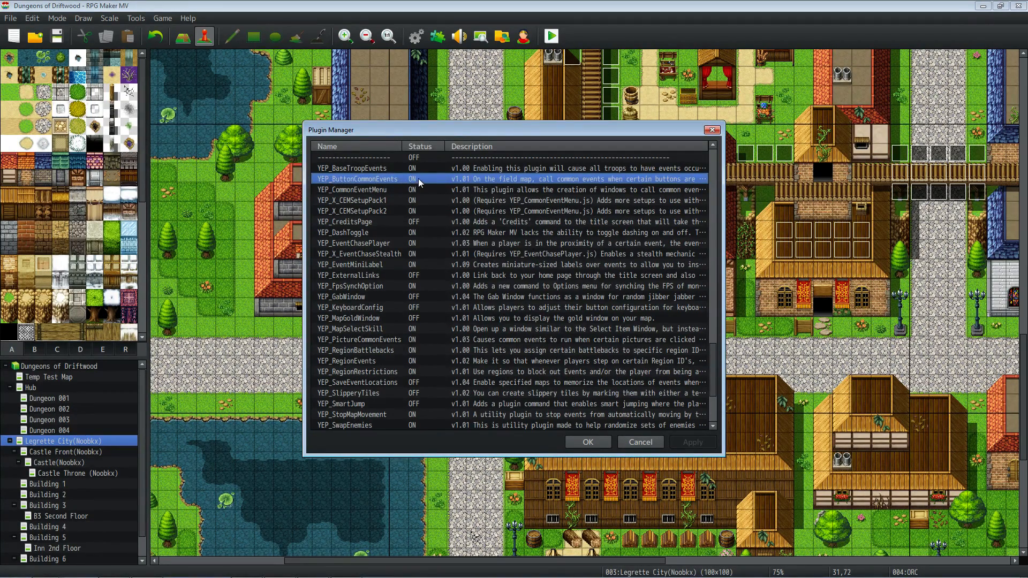
double_click(364, 179)
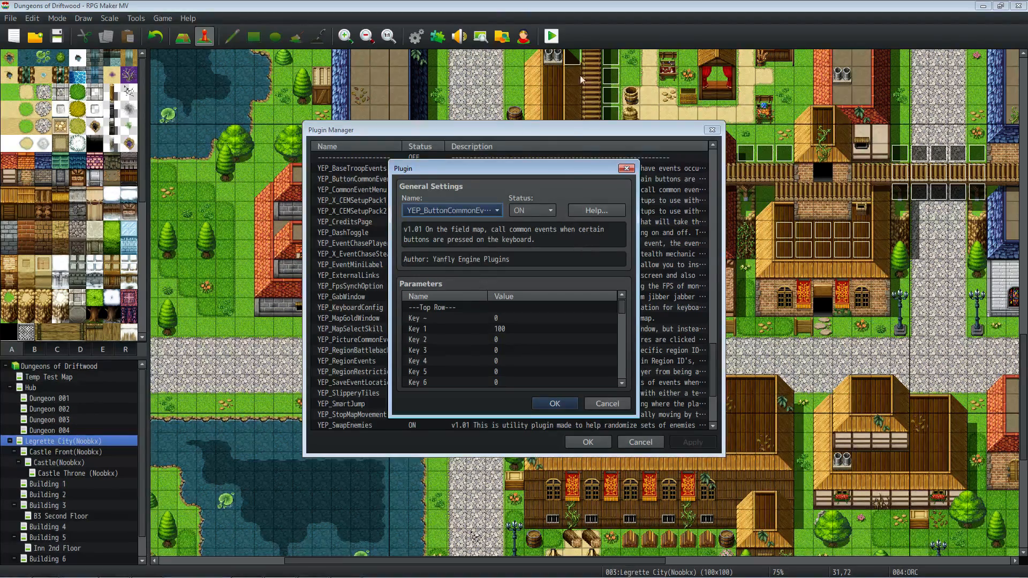
mouse_move(621, 312)
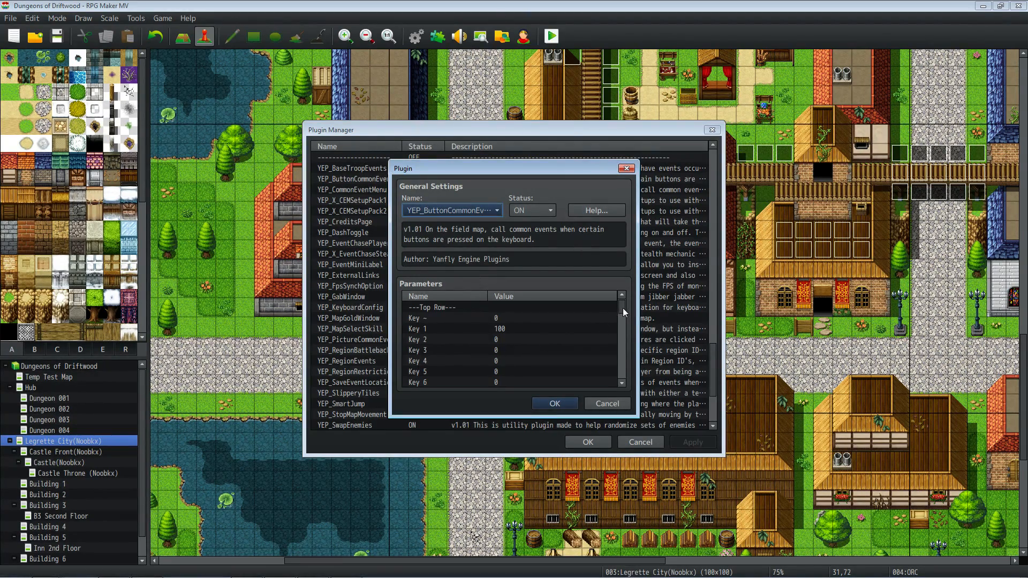
scroll(down, 3)
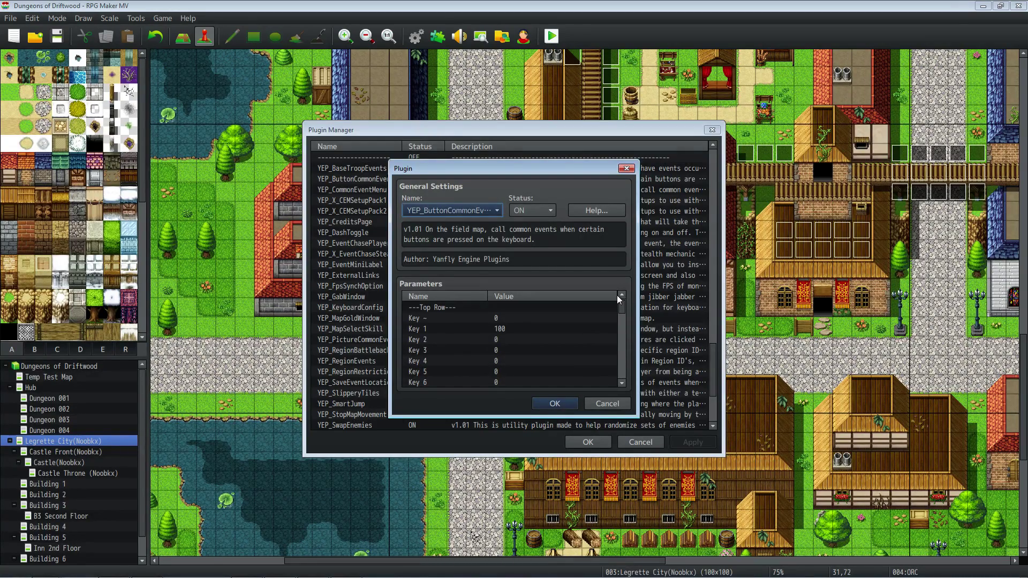
mouse_move(597, 282)
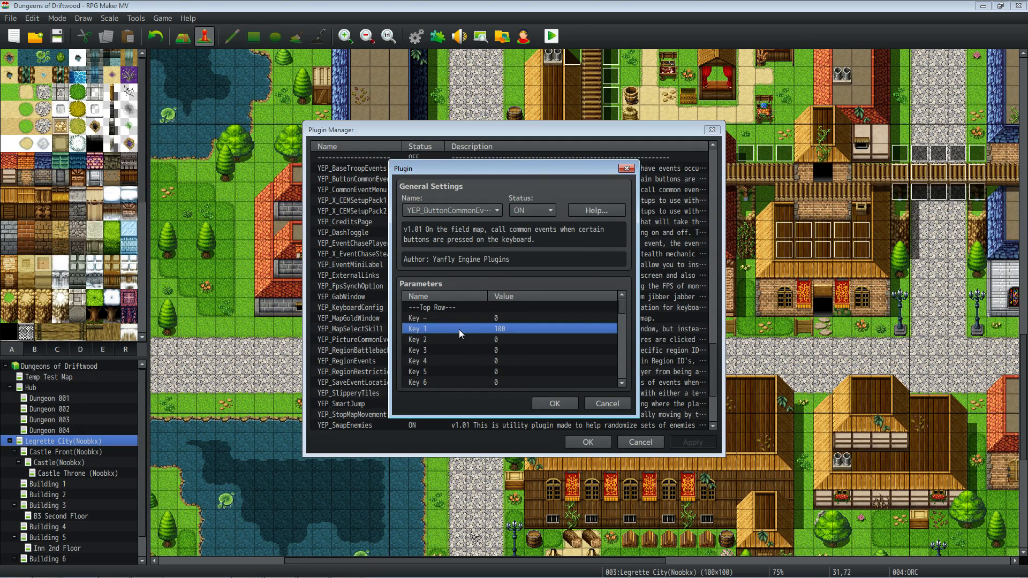
mouse_move(453, 349)
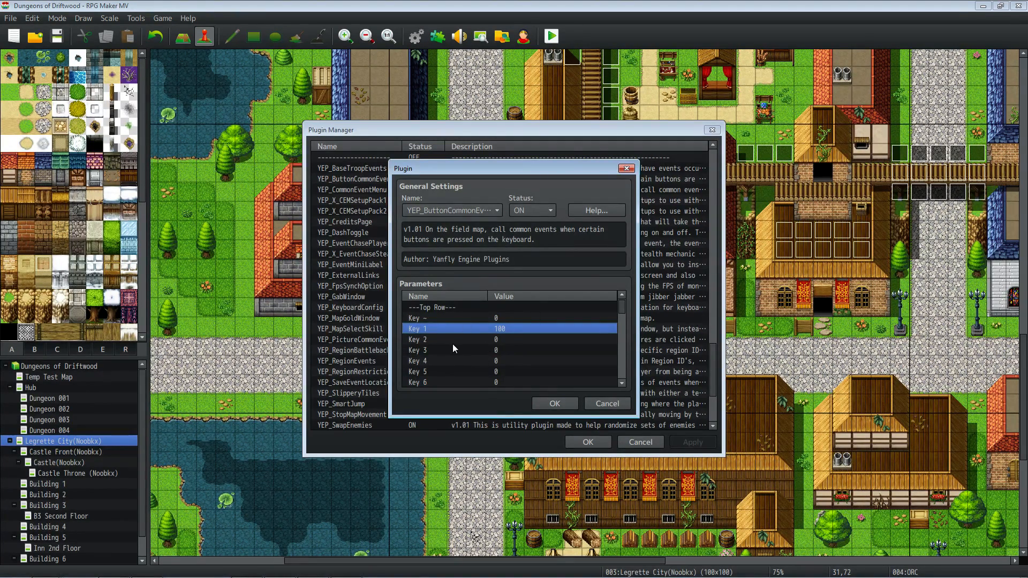
mouse_move(451, 345)
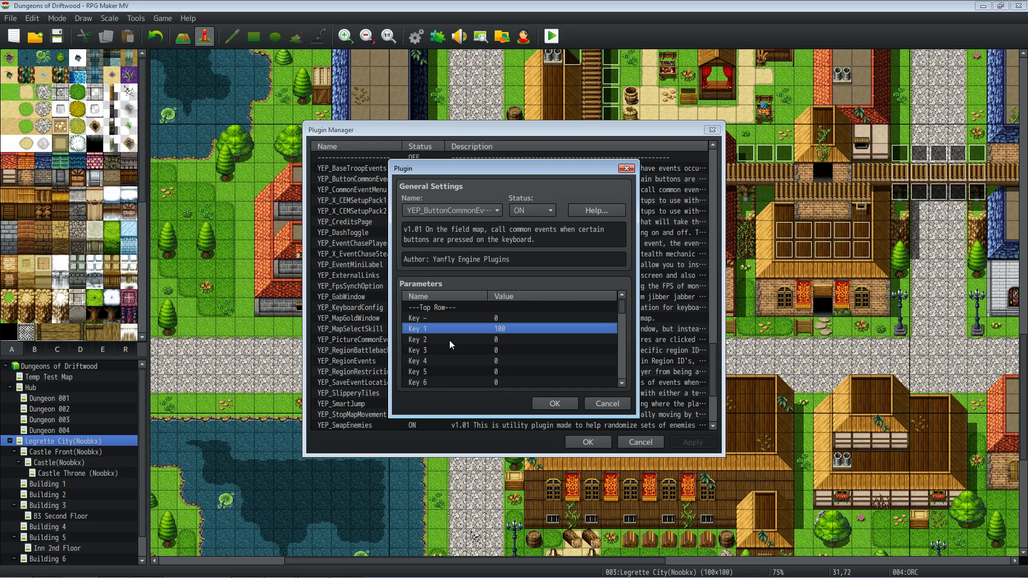
click(445, 351)
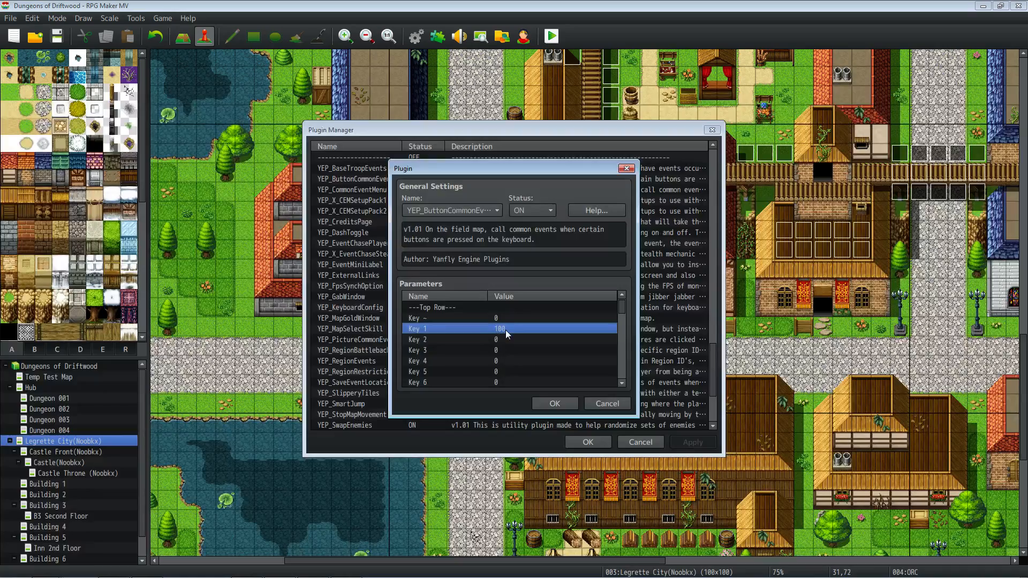
click(555, 403)
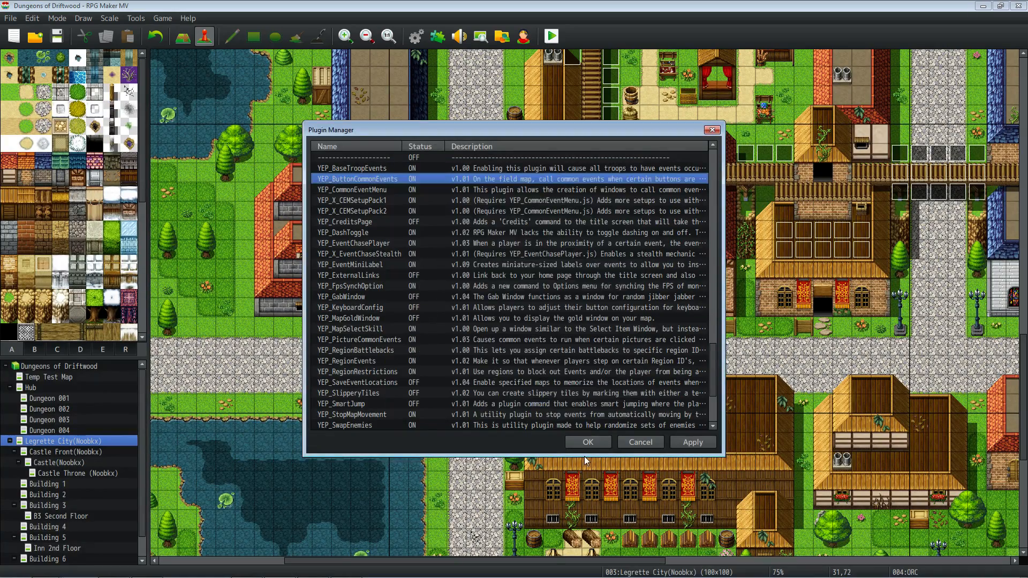
Close the Plugin Manager, glance at the Projectile event's first command, and close the Database
click(588, 441)
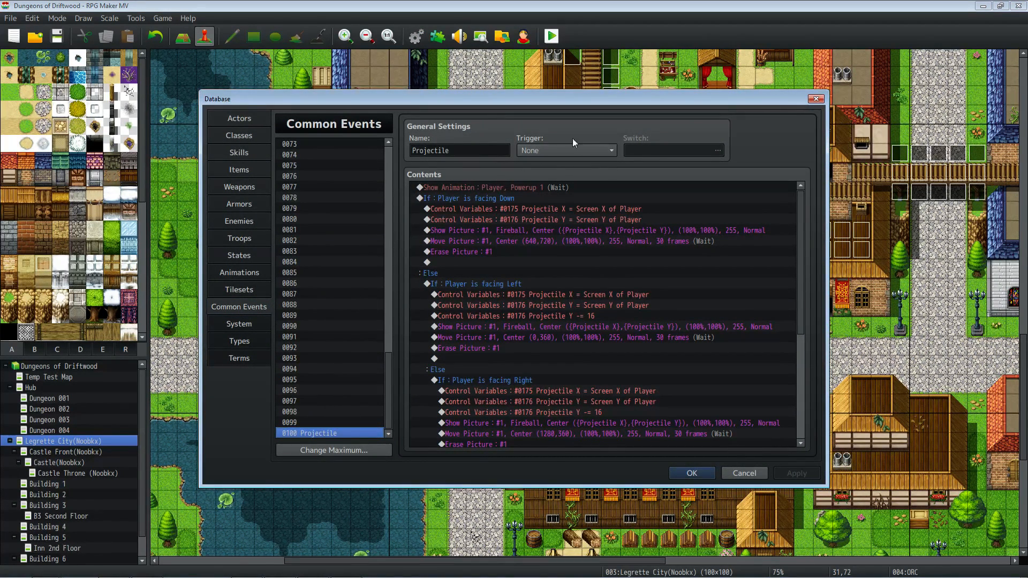
mouse_move(443, 233)
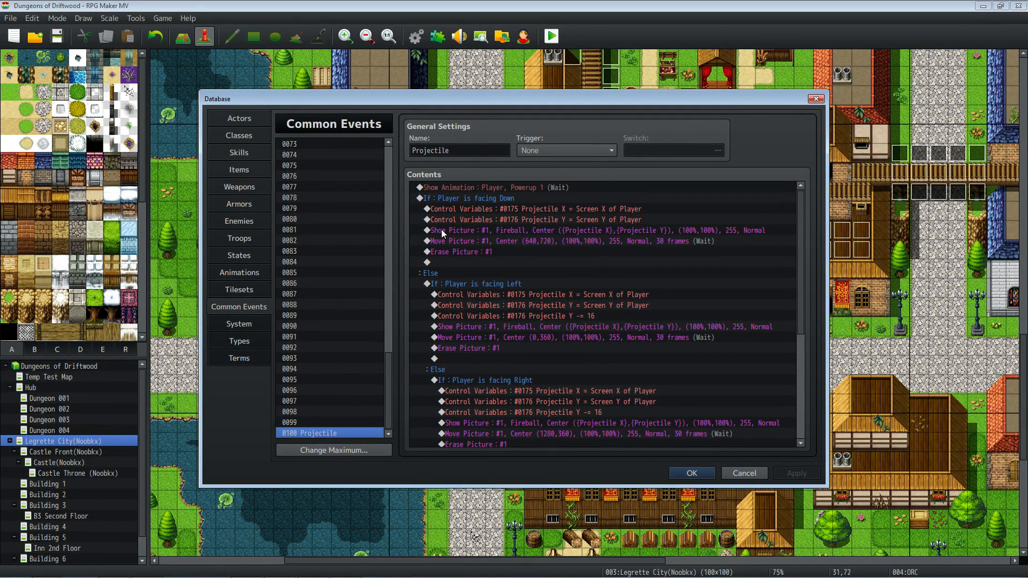
click(482, 187)
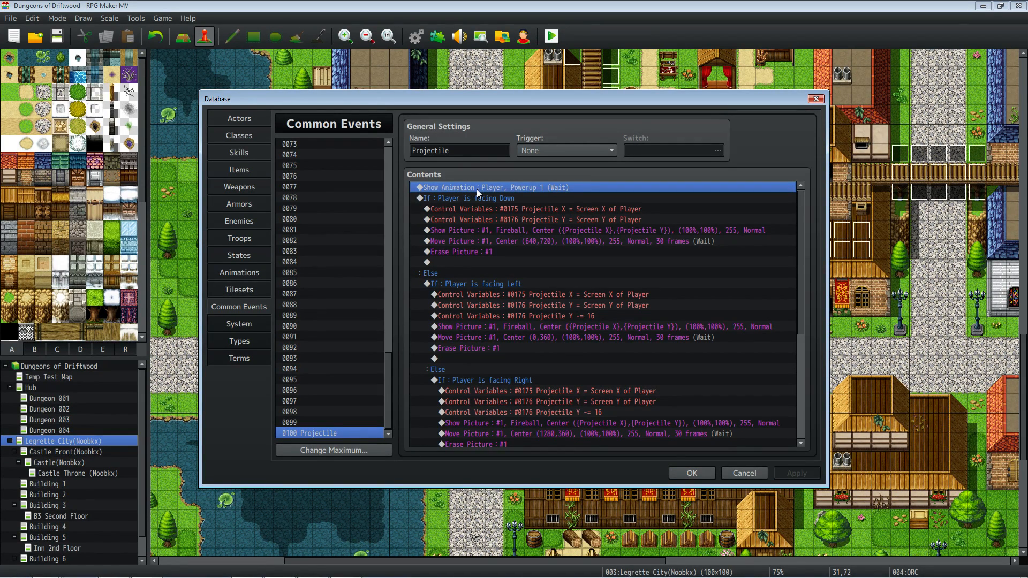
click(745, 474)
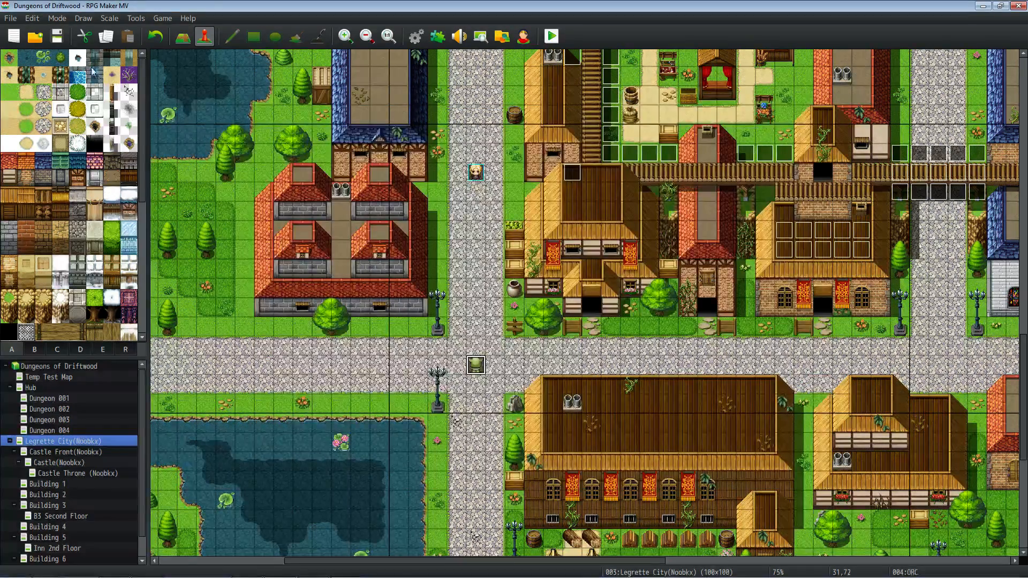
Launch a test play showing the player standing on the Legrette City street
click(551, 35)
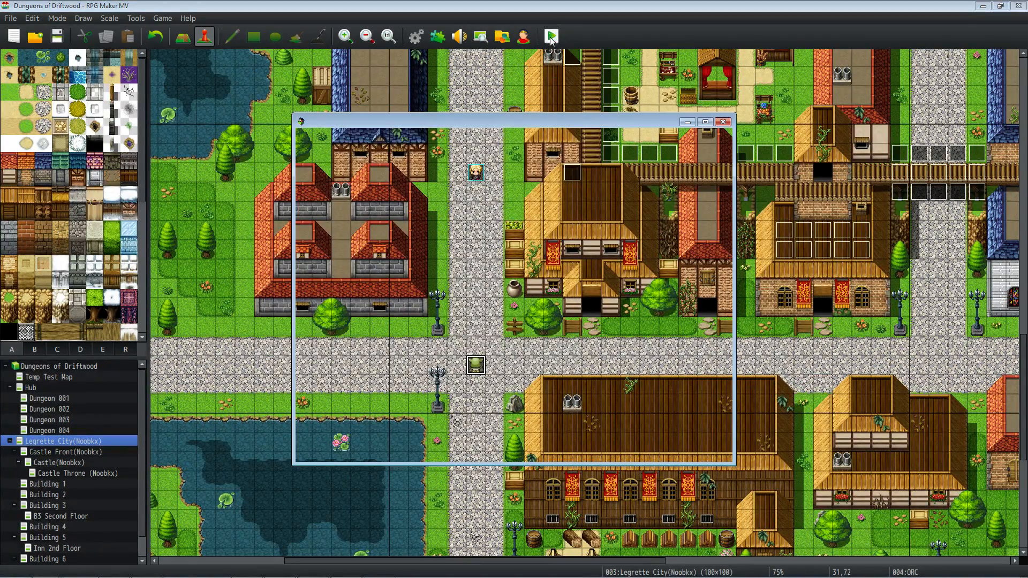
click(550, 36)
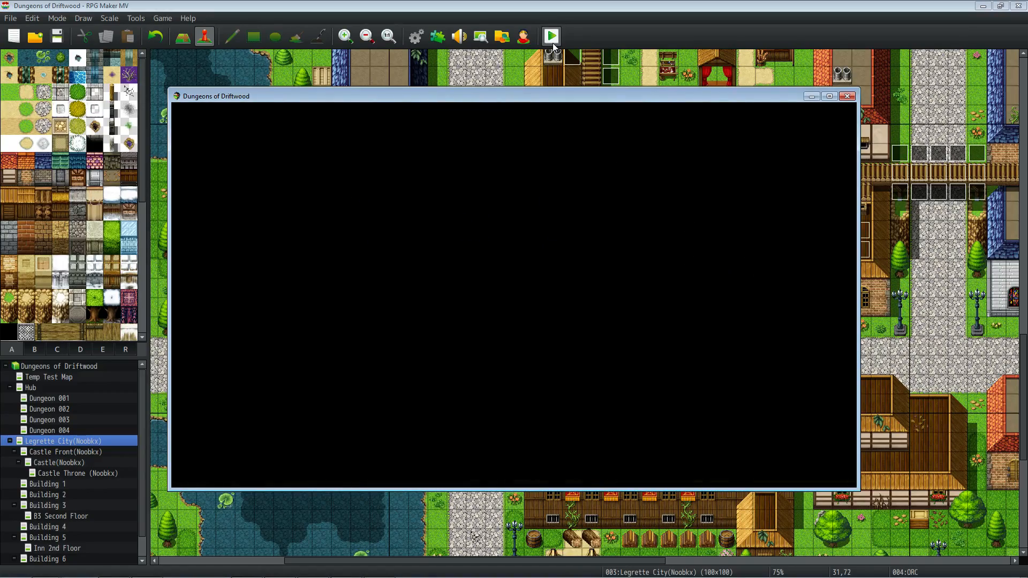
click(551, 35)
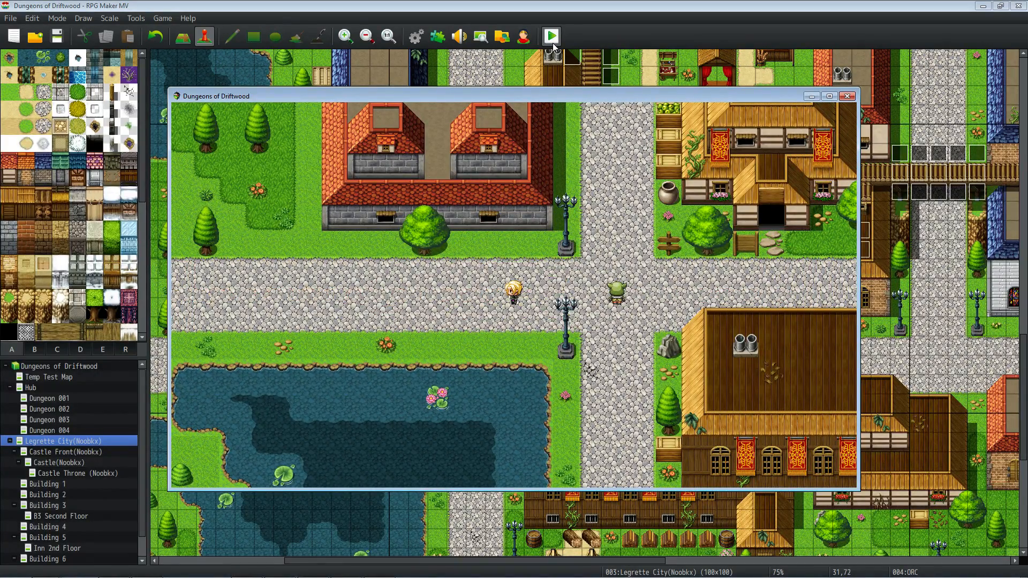
mouse_move(842, 102)
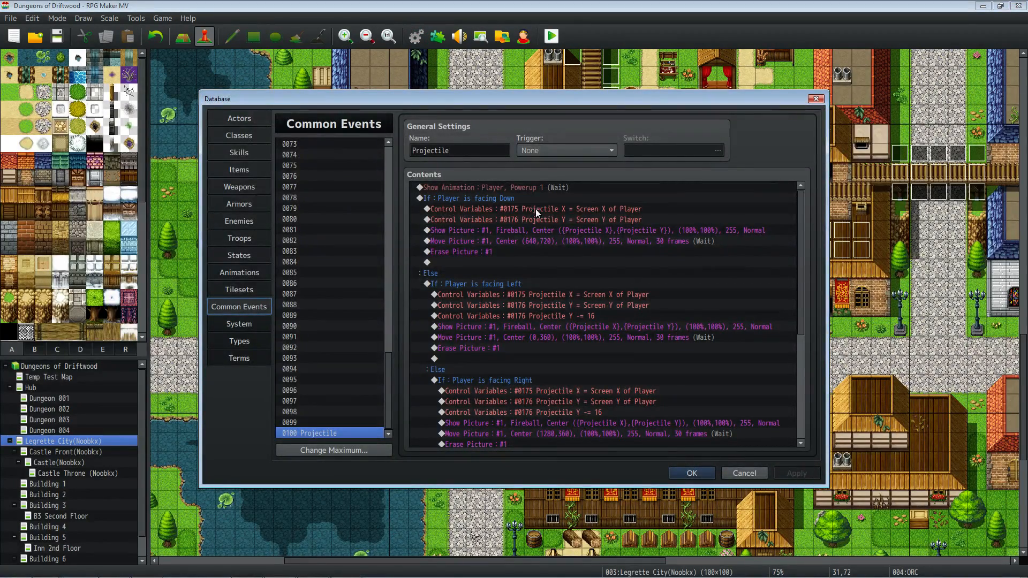
click(532, 220)
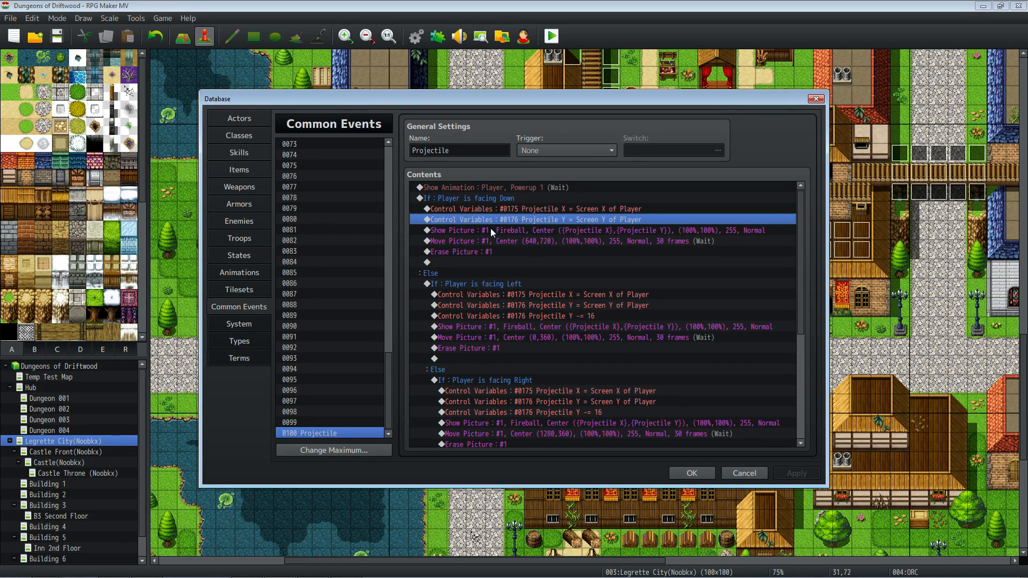
mouse_move(469, 191)
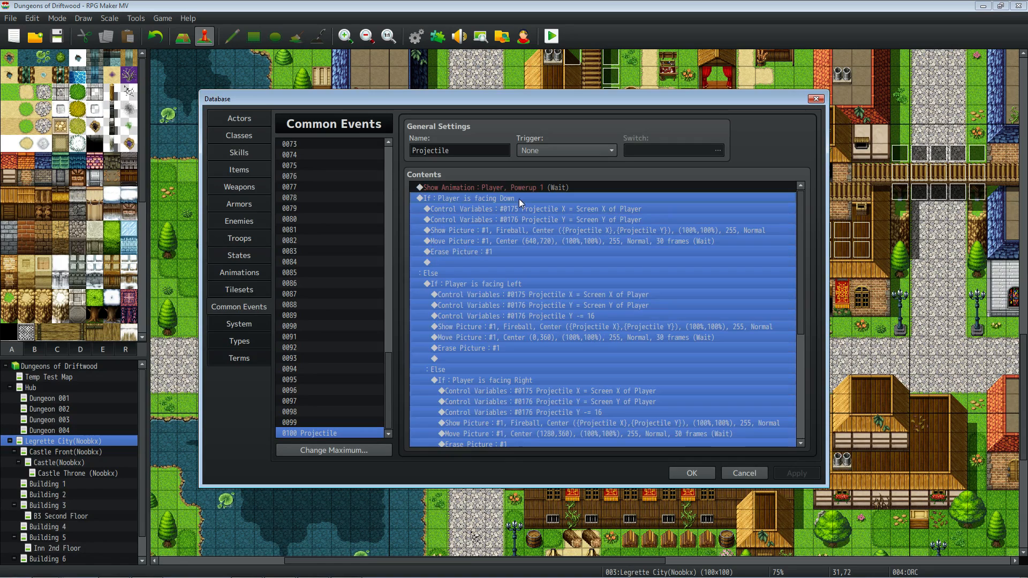
scroll(down, 3)
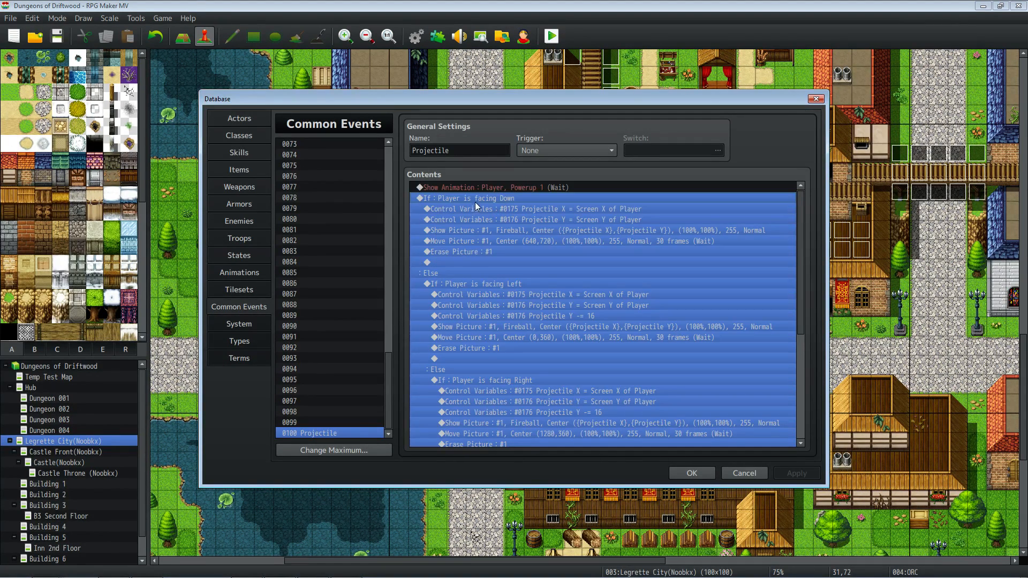
right_click(478, 205)
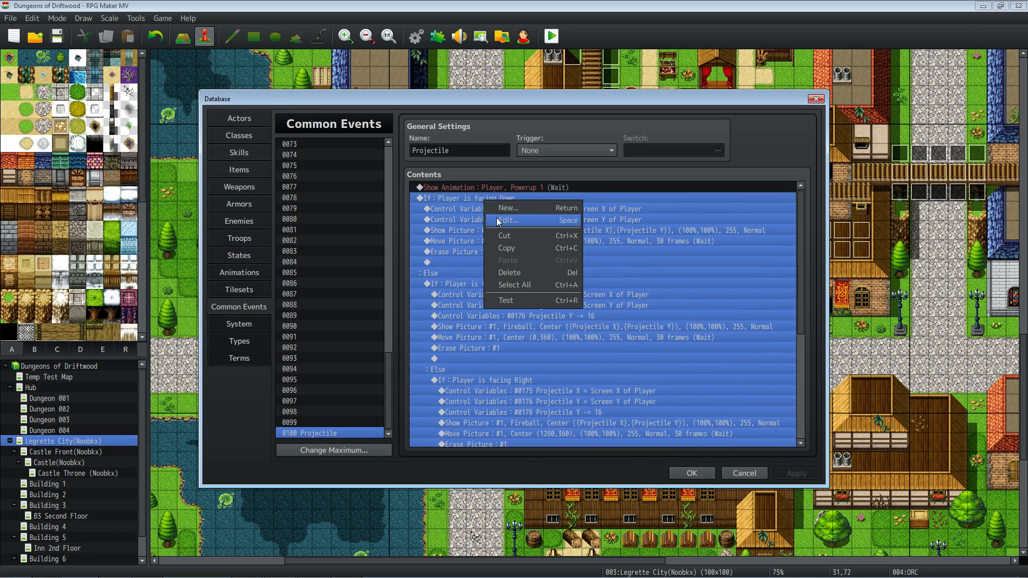
click(508, 220)
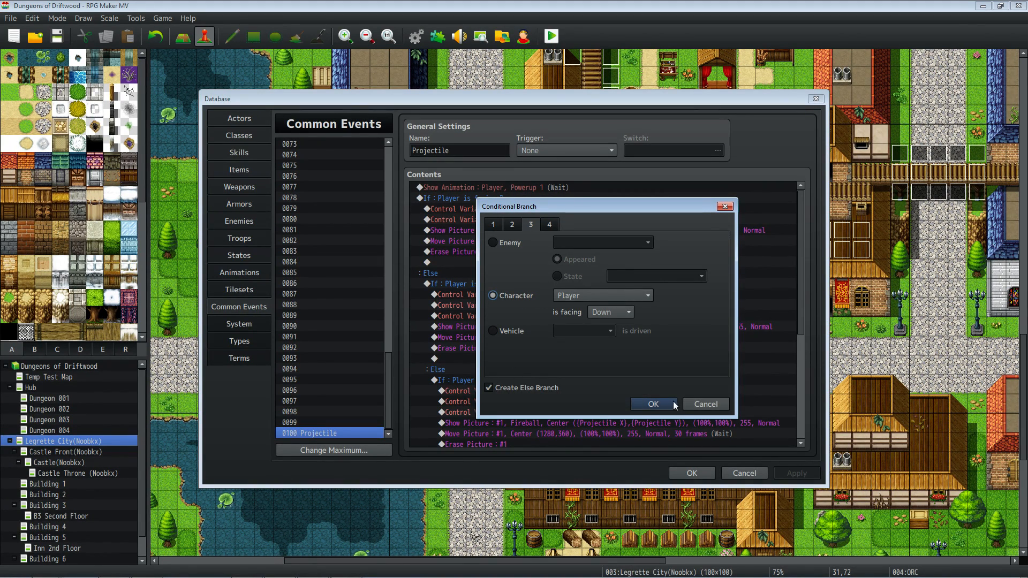
click(654, 404)
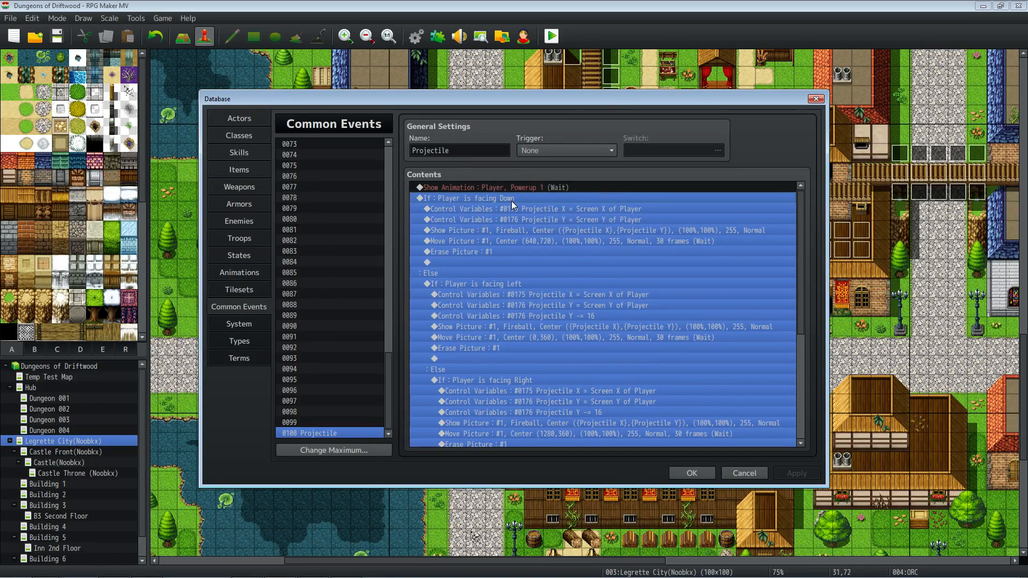
click(536, 209)
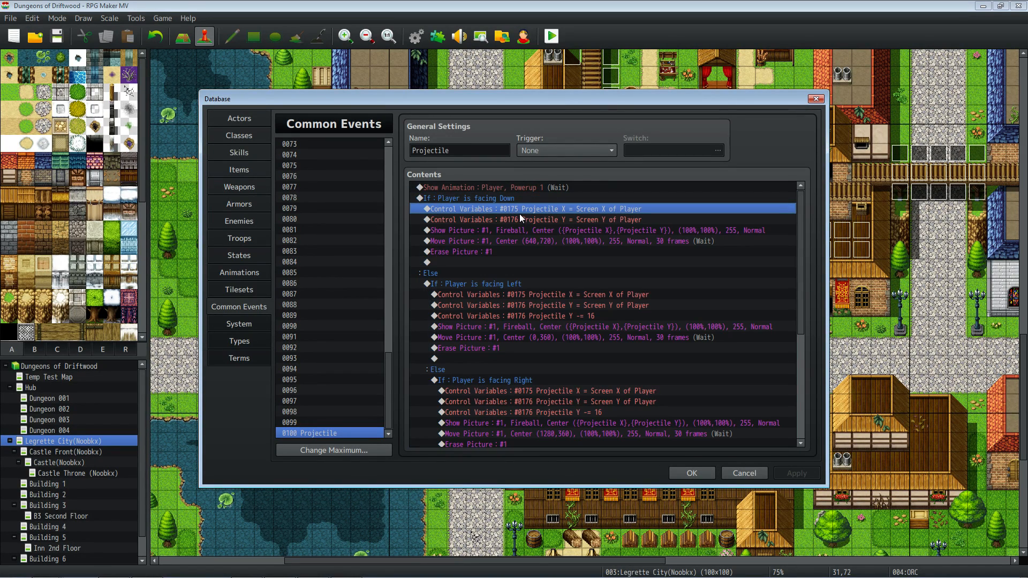
double_click(536, 209)
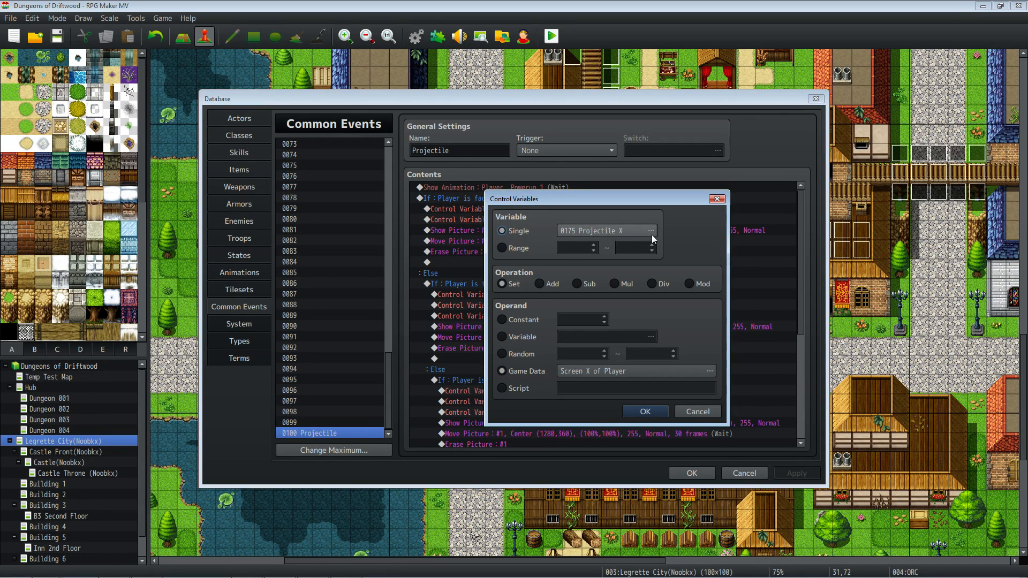
click(652, 232)
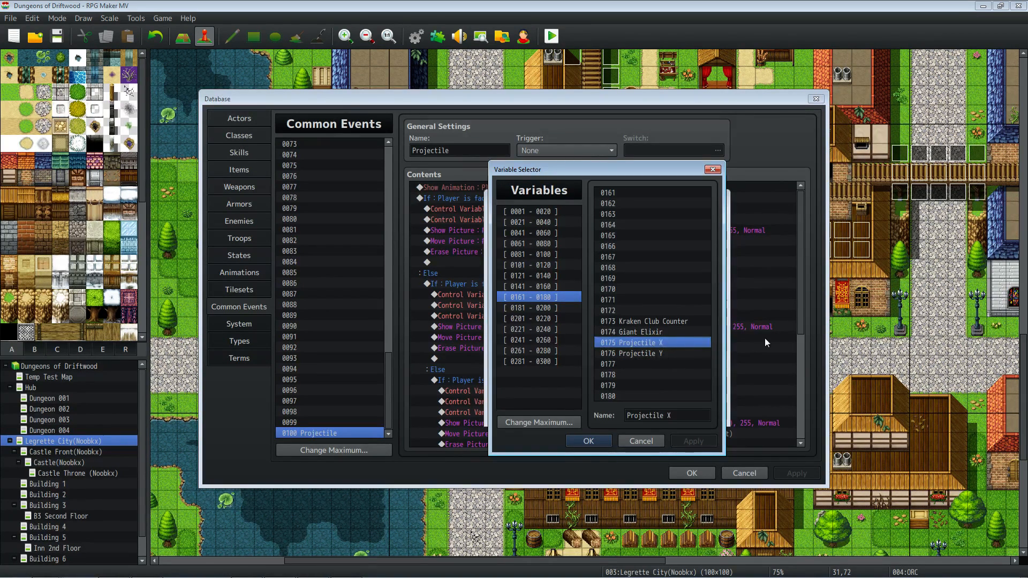
mouse_move(653, 448)
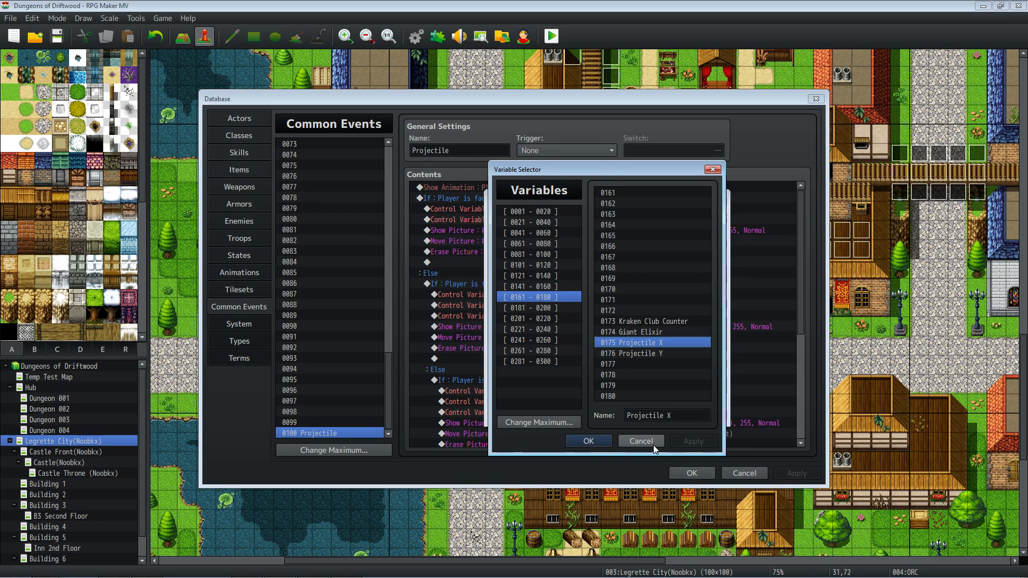
click(588, 441)
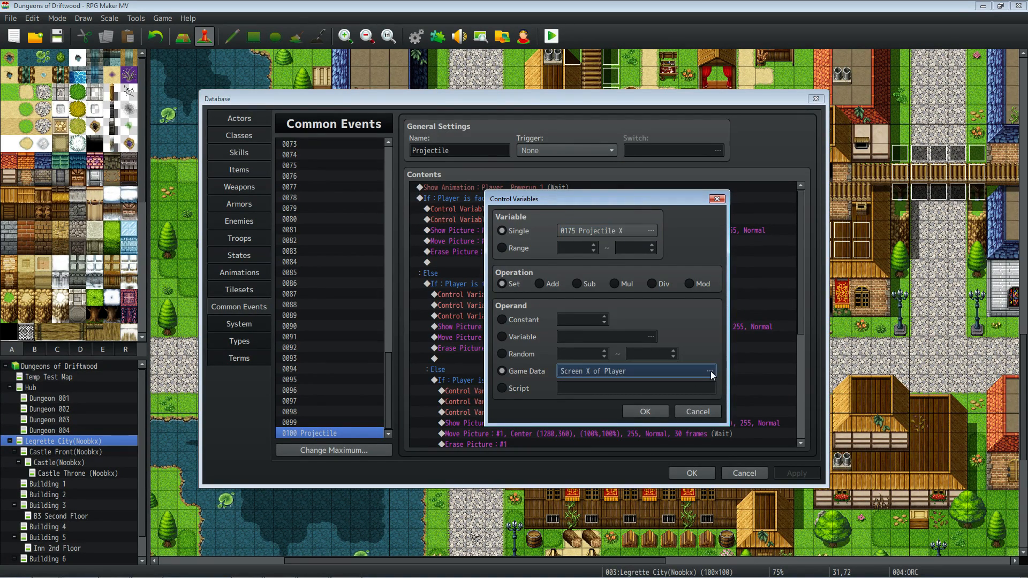
click(709, 371)
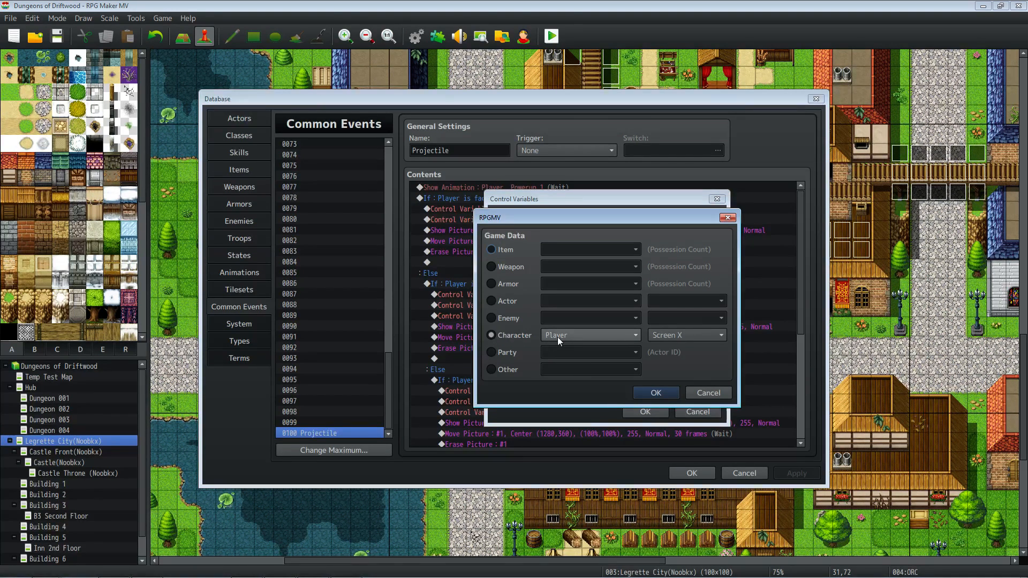
click(592, 334)
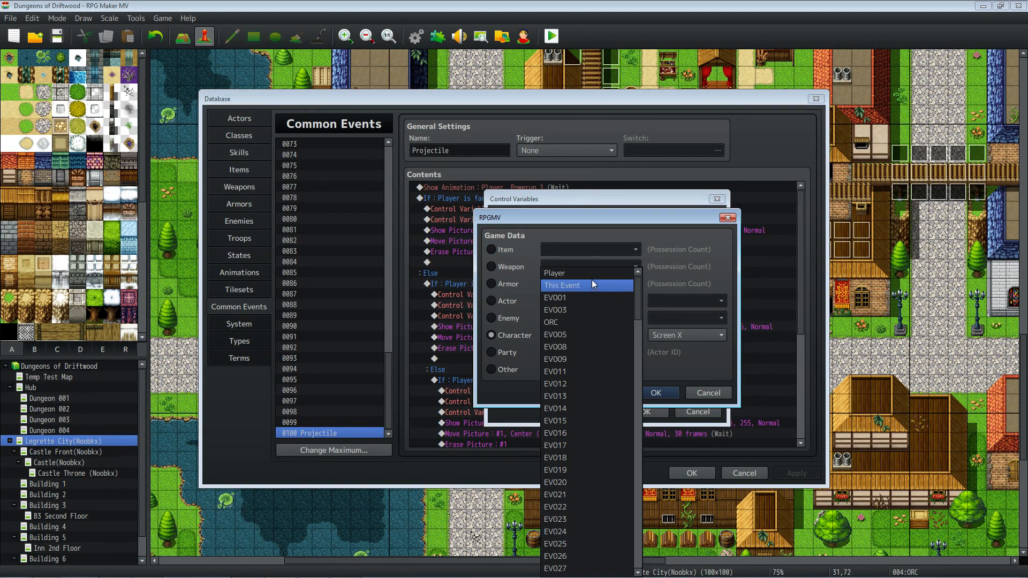
click(555, 273)
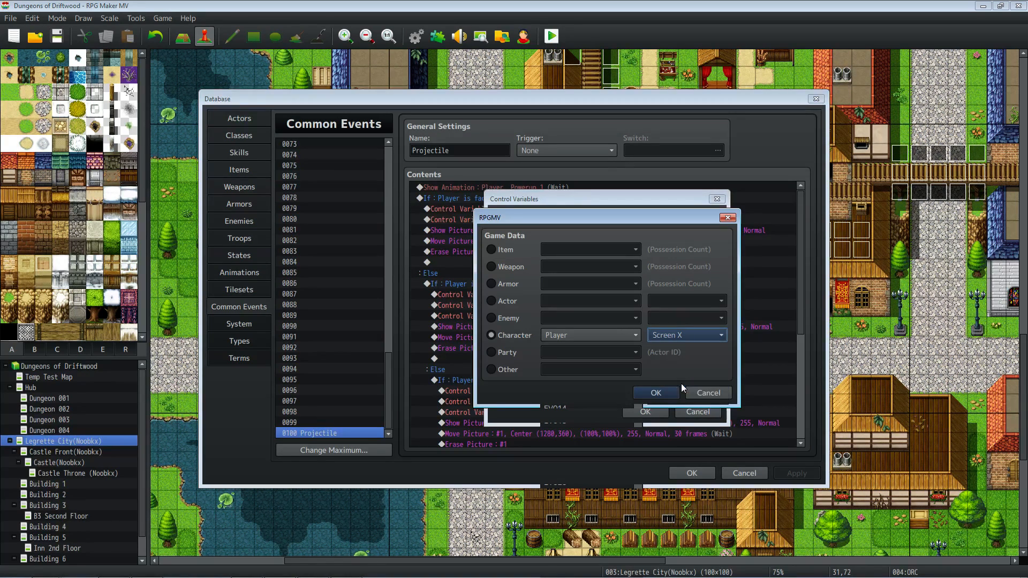
click(656, 392)
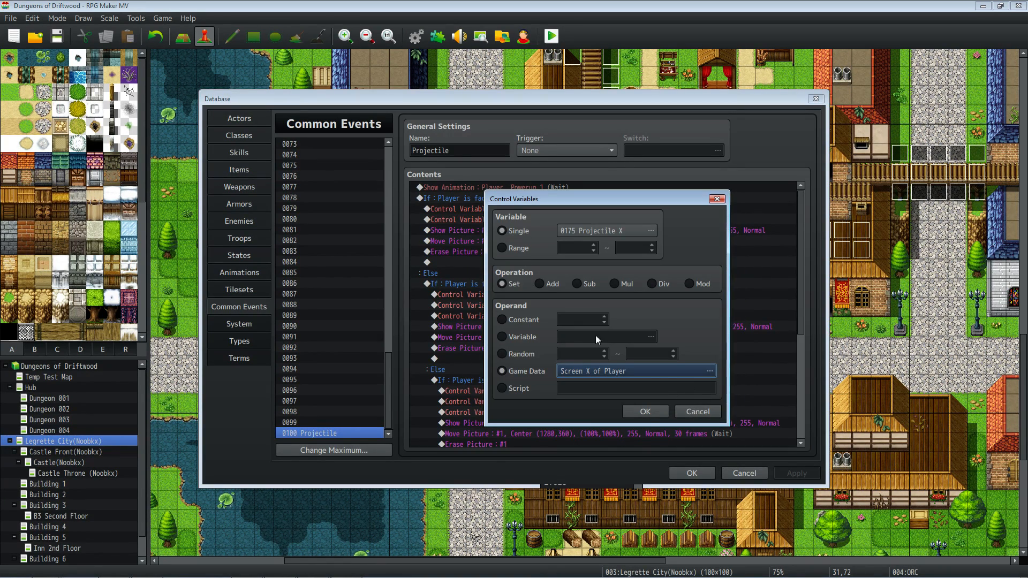
click(645, 411)
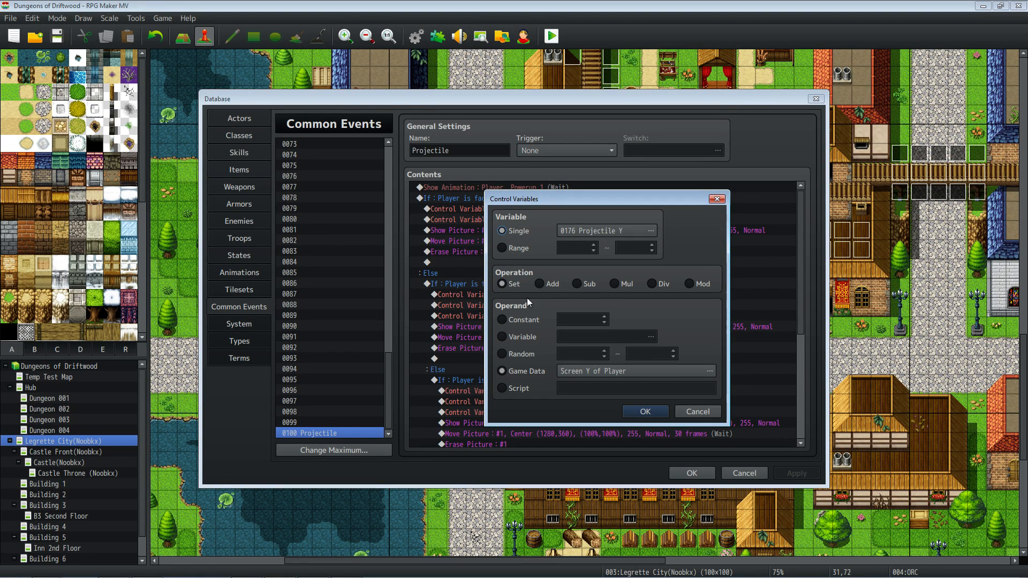
click(709, 370)
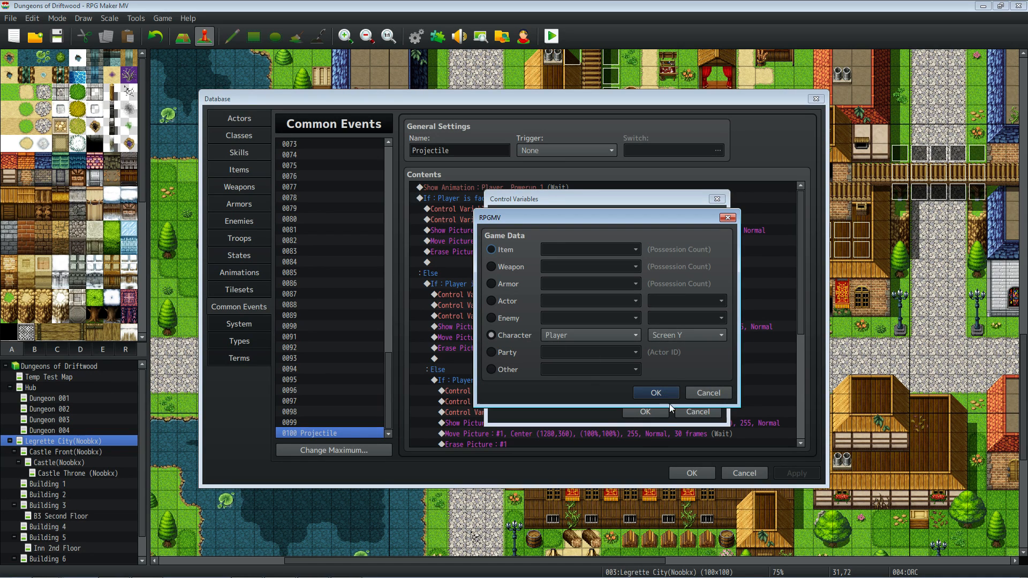
click(656, 392)
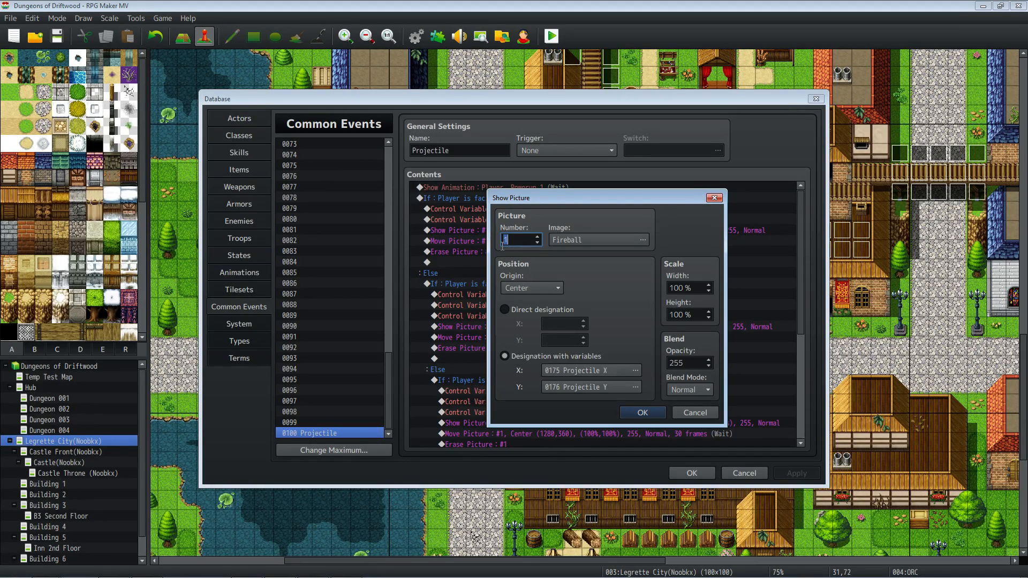
mouse_move(494, 253)
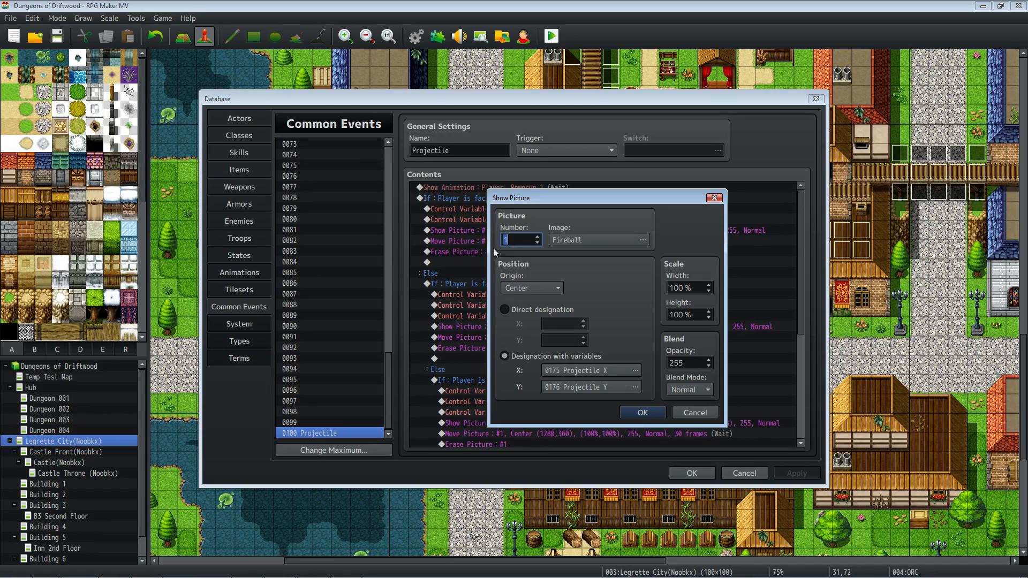
mouse_move(522, 327)
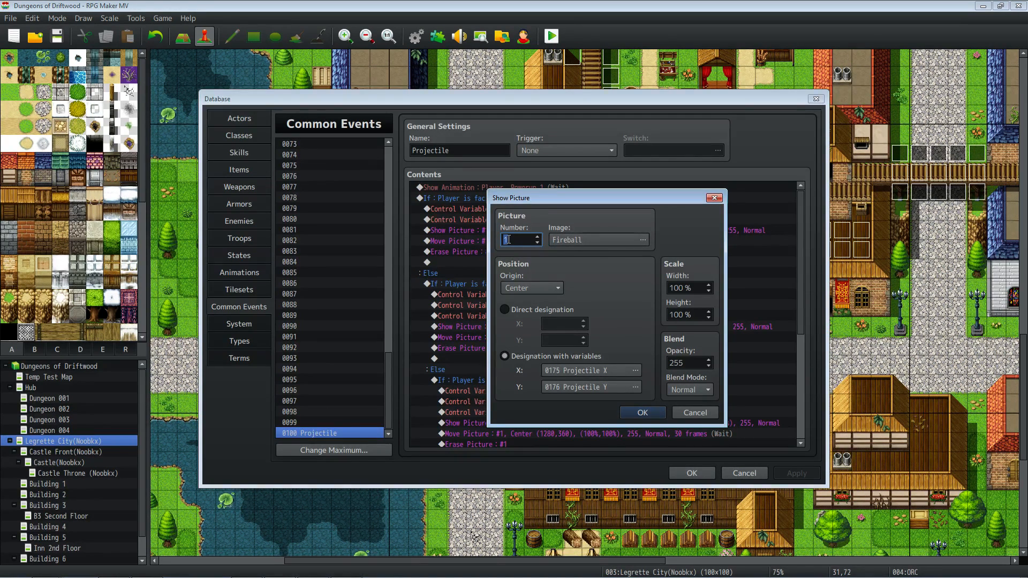
mouse_move(545, 240)
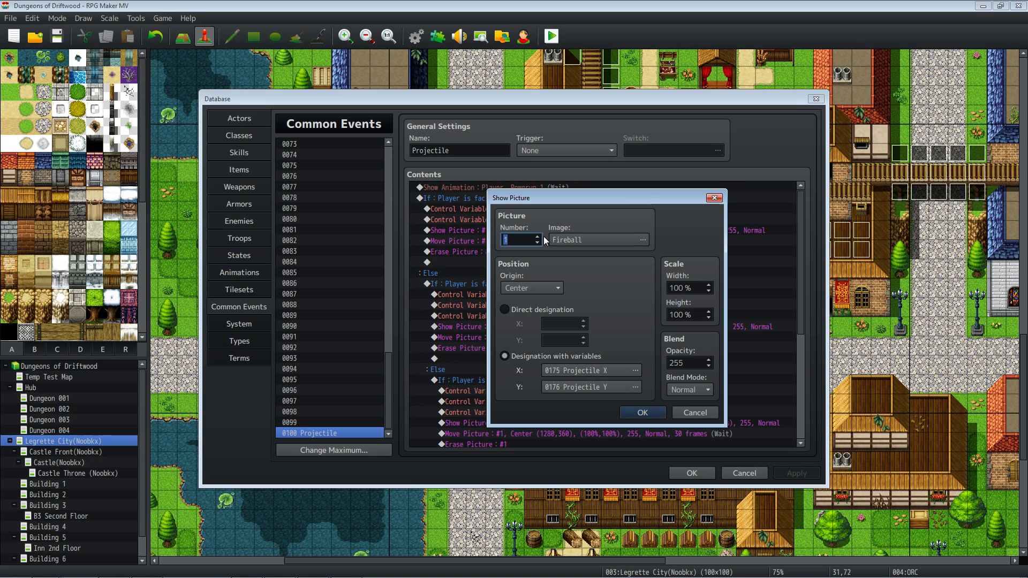
click(514, 240)
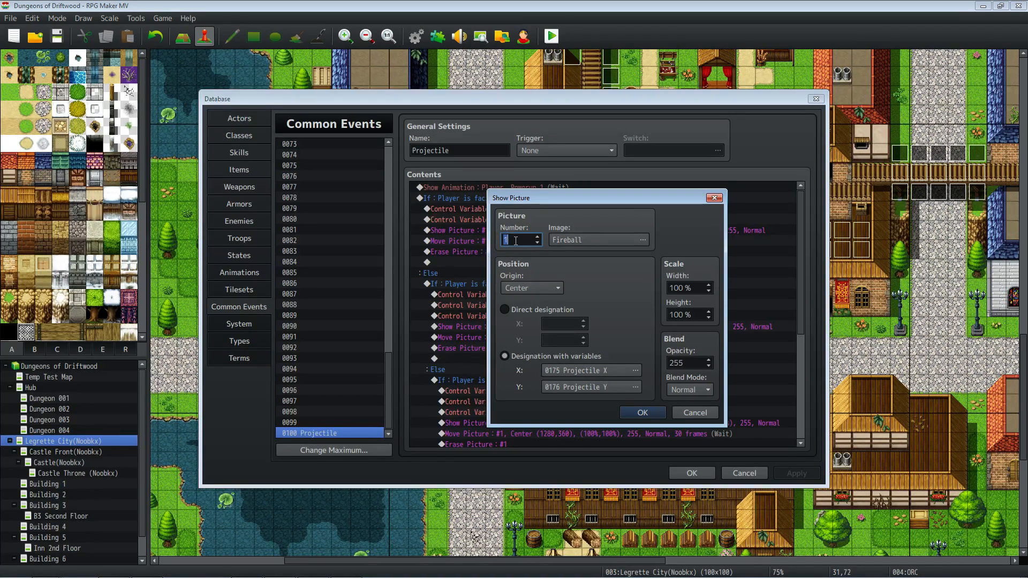
mouse_move(561, 239)
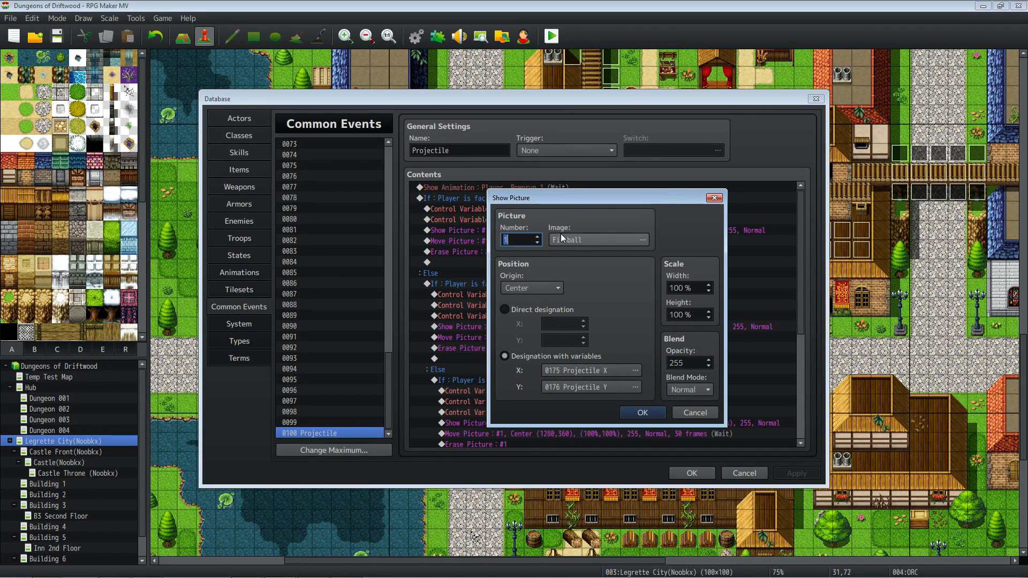
click(598, 239)
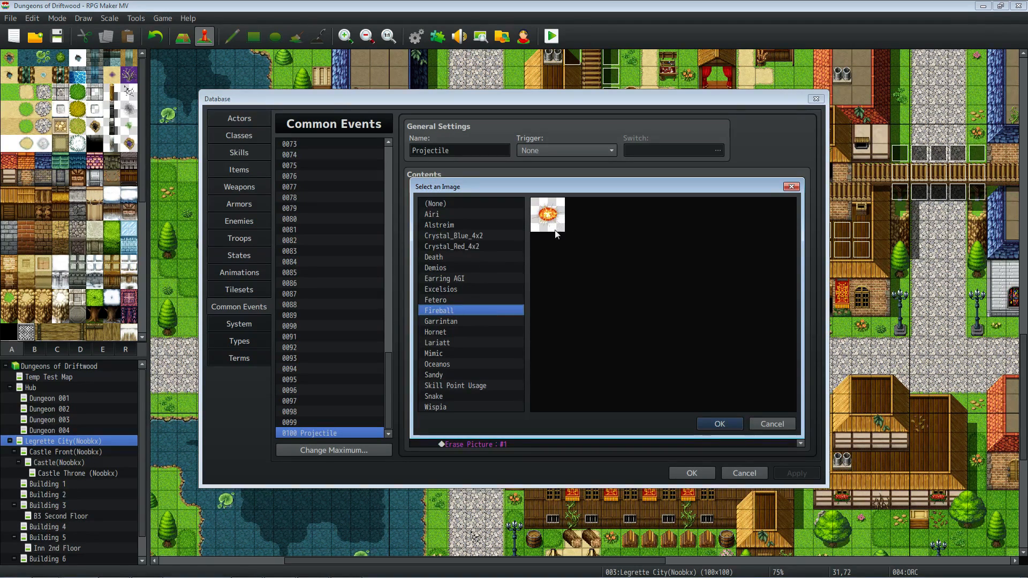
mouse_move(542, 221)
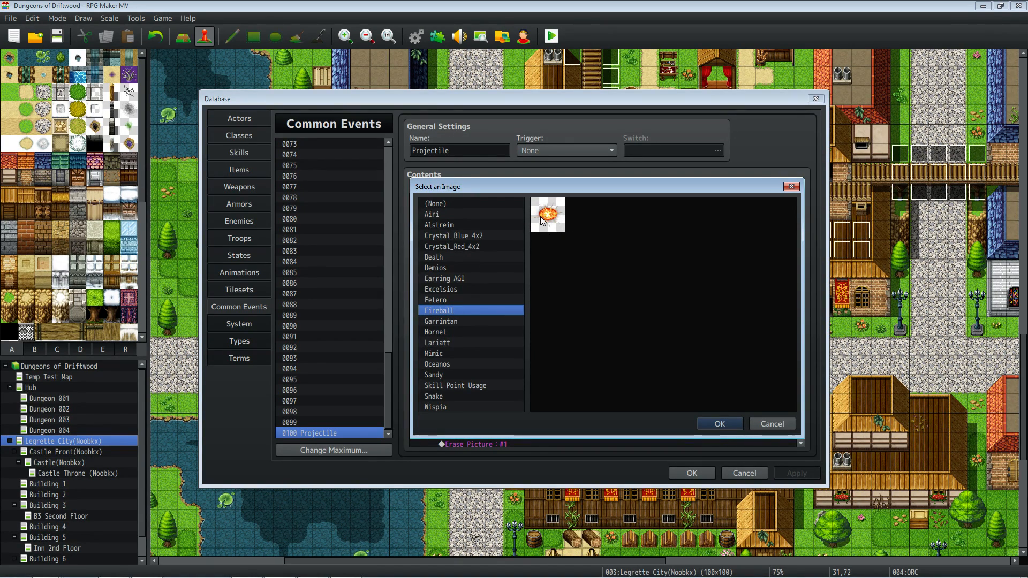
mouse_move(664, 362)
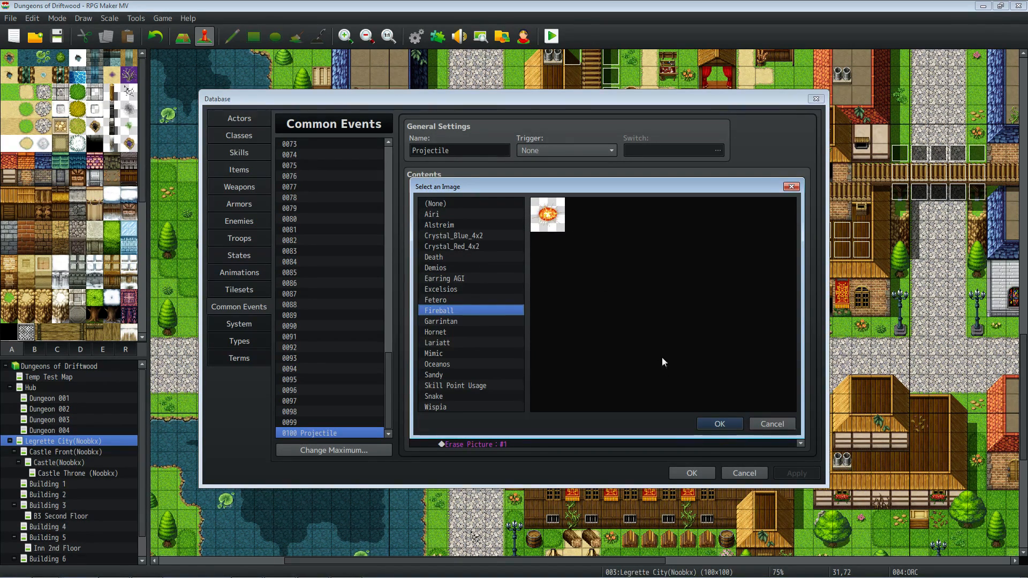
mouse_move(418, 163)
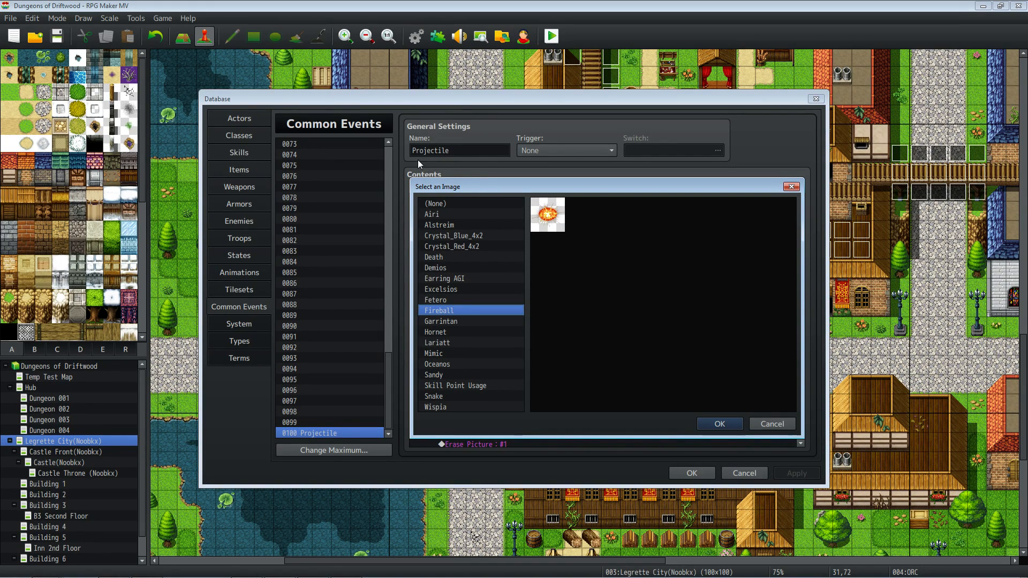
click(720, 424)
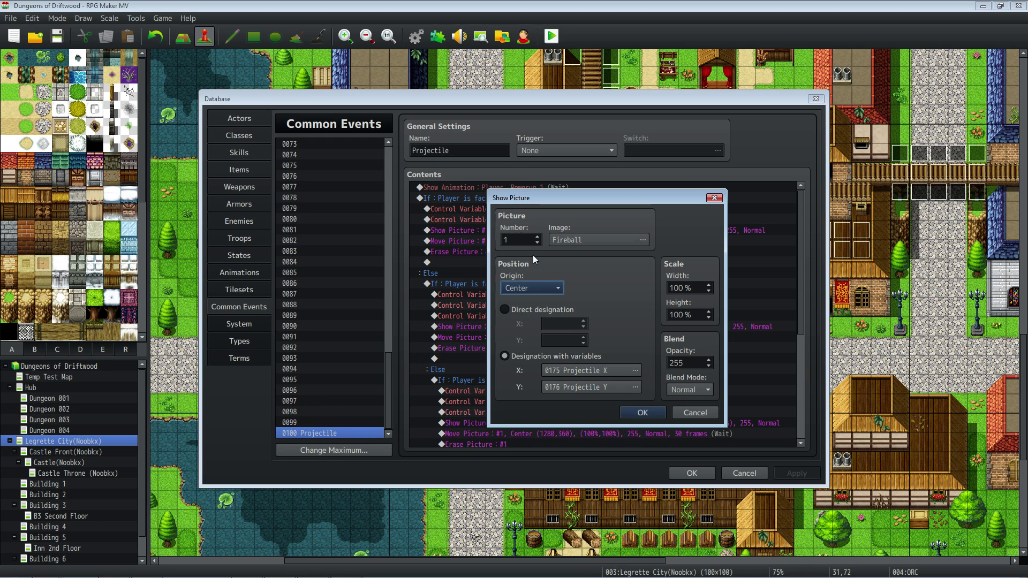
click(643, 412)
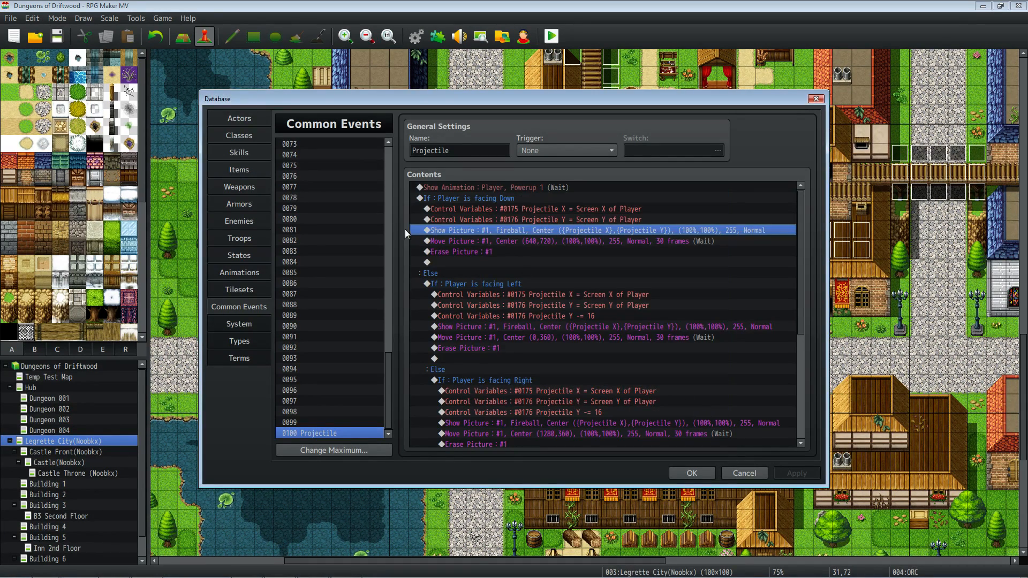
mouse_move(503, 219)
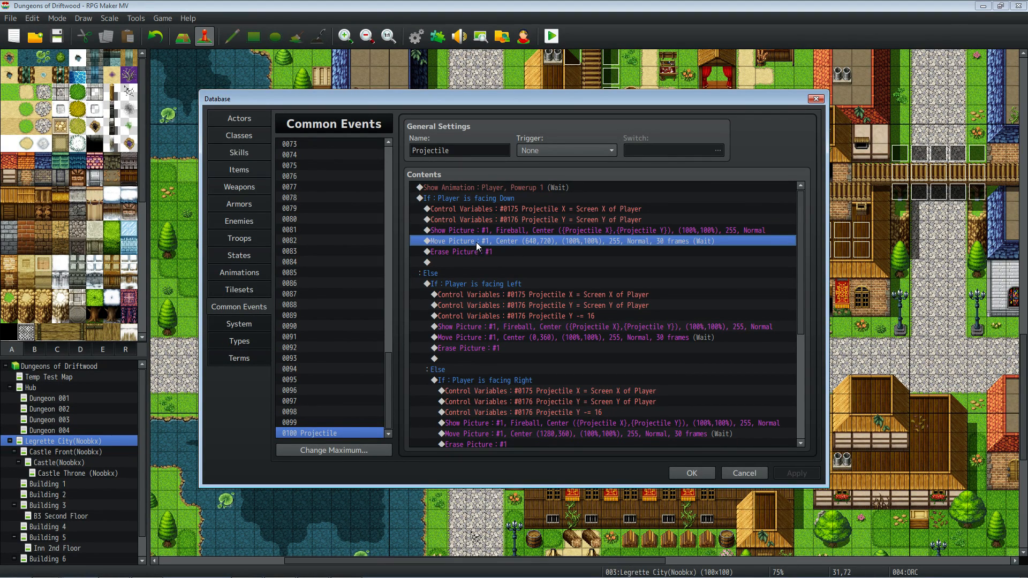
Review the downward fireball's Move Picture to 640,720 over 30 frames and confirm it unchanged
double_click(478, 241)
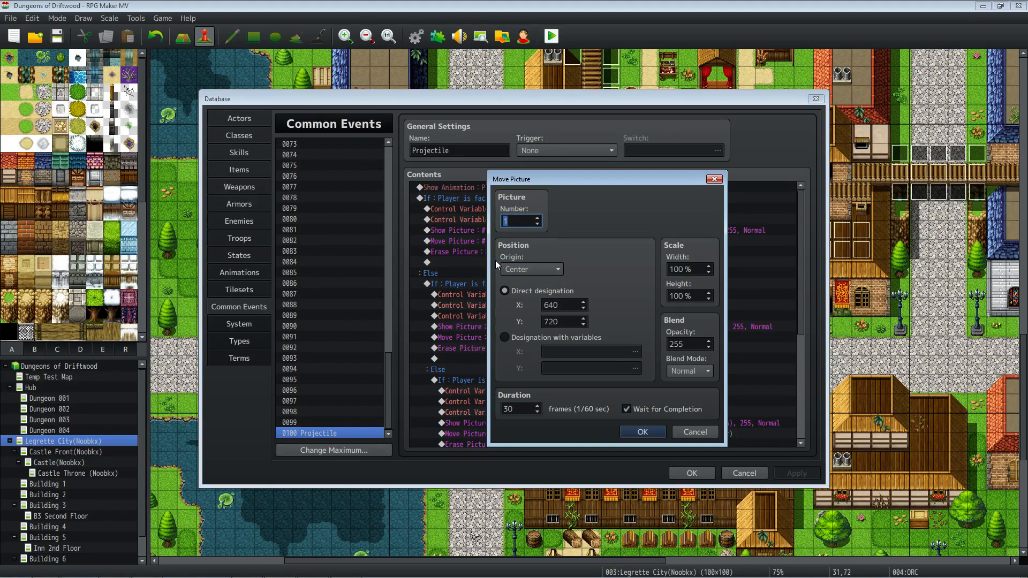
mouse_move(486, 561)
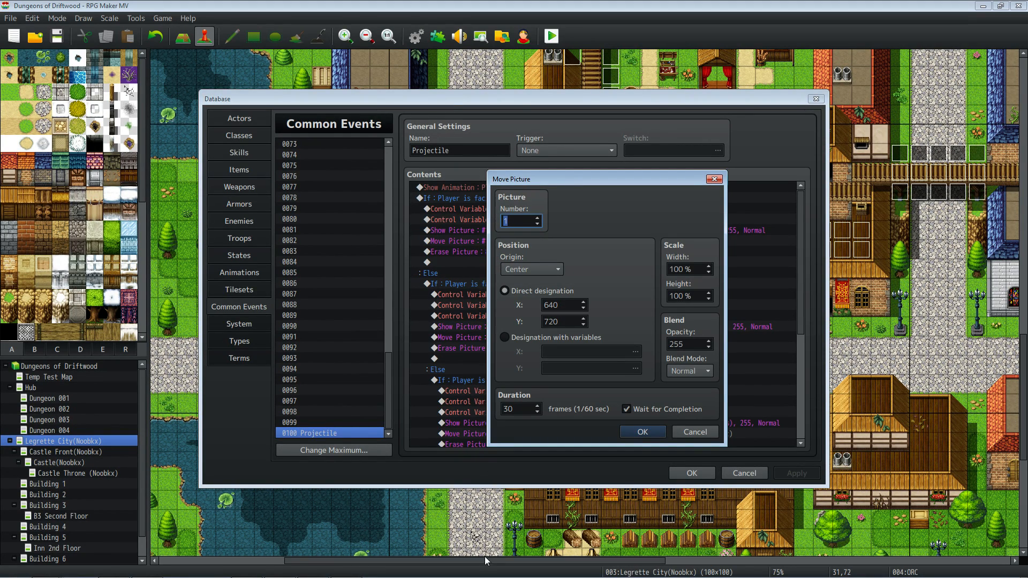
mouse_move(637, 360)
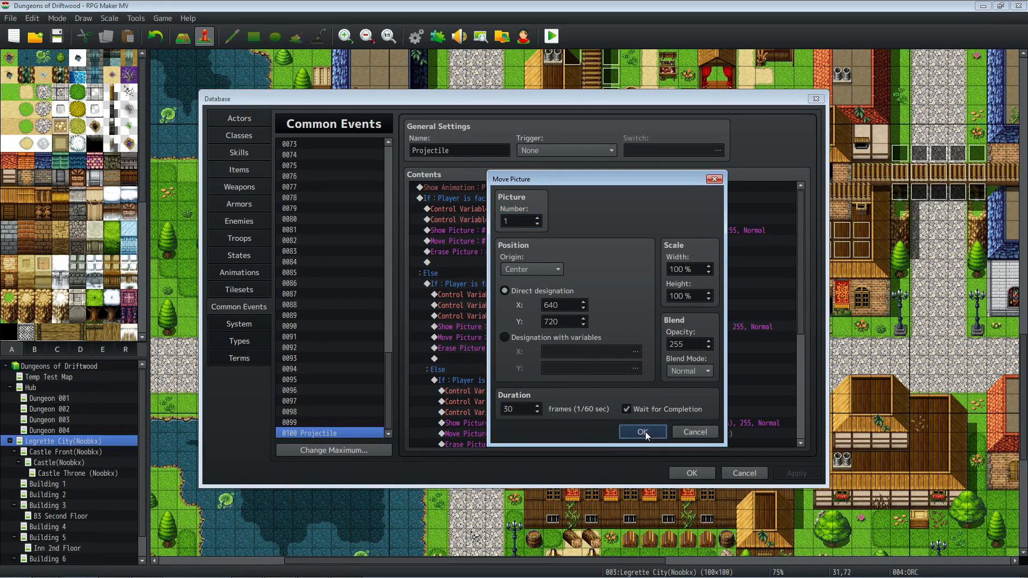
click(643, 431)
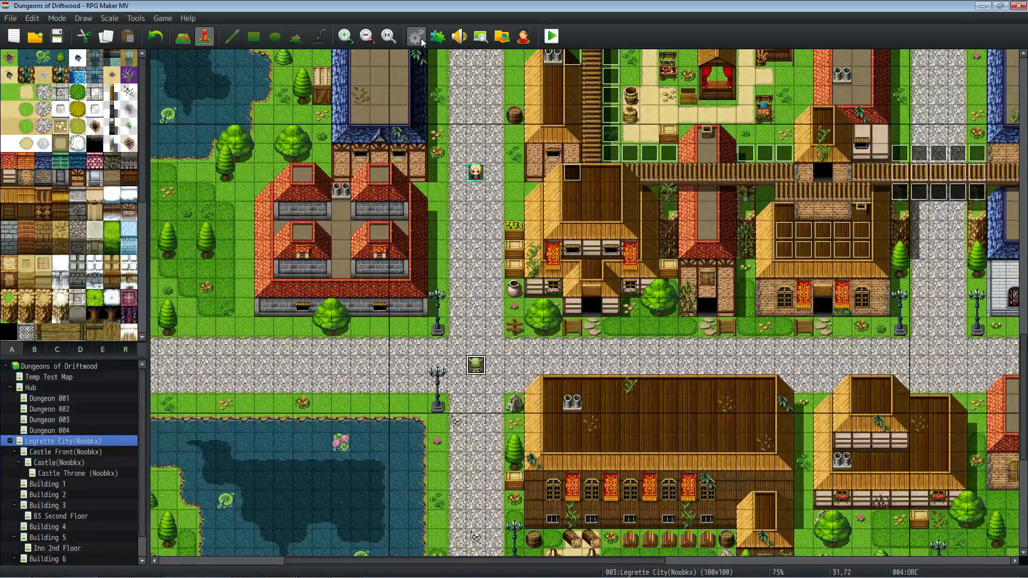
click(416, 37)
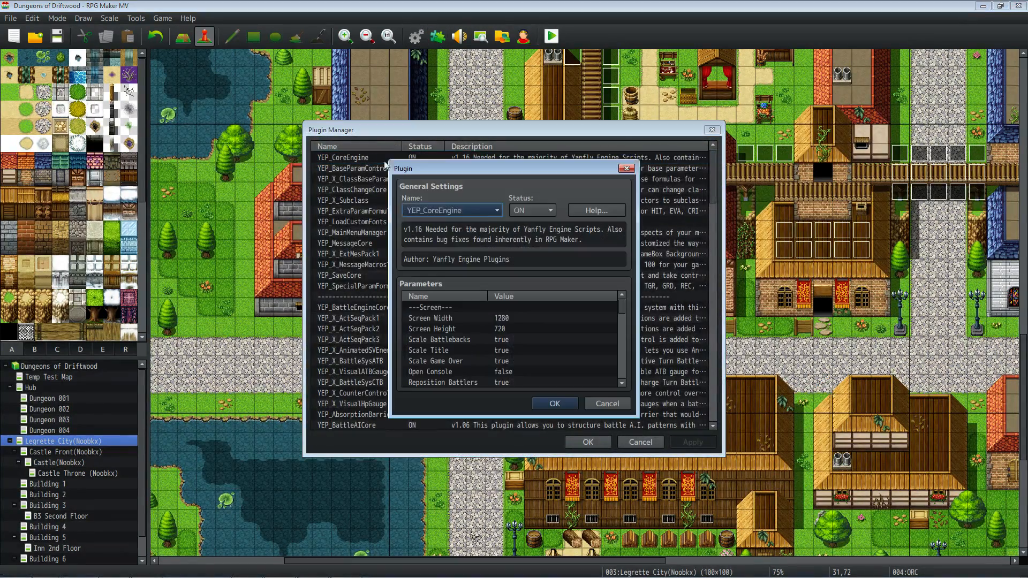
click(454, 318)
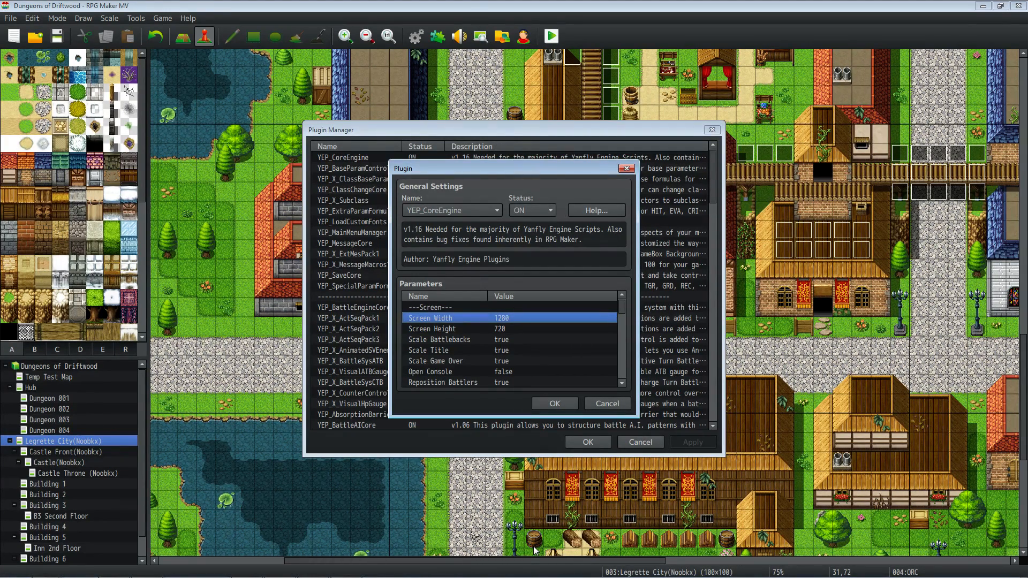
mouse_move(15, 17)
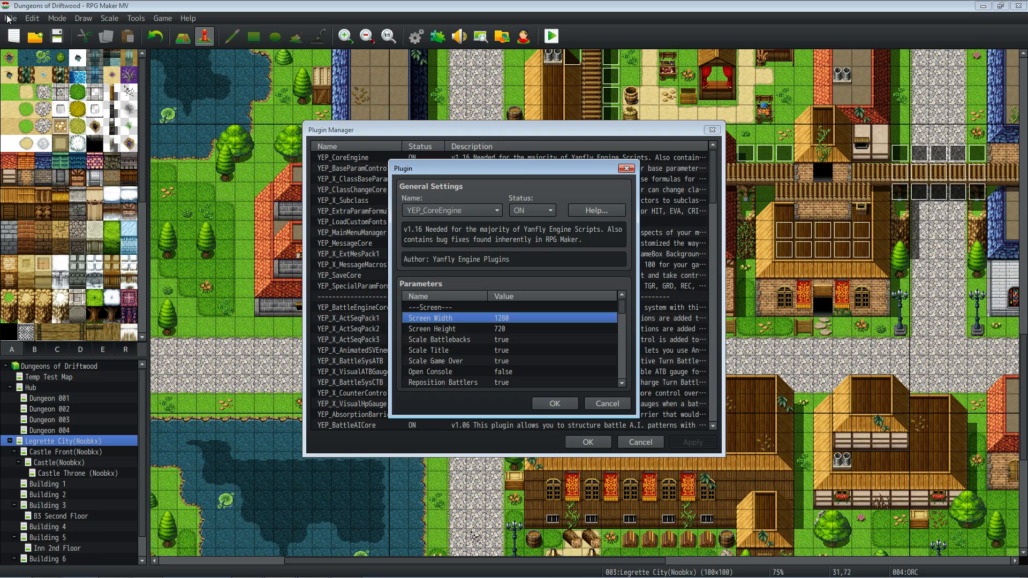
mouse_move(696, 423)
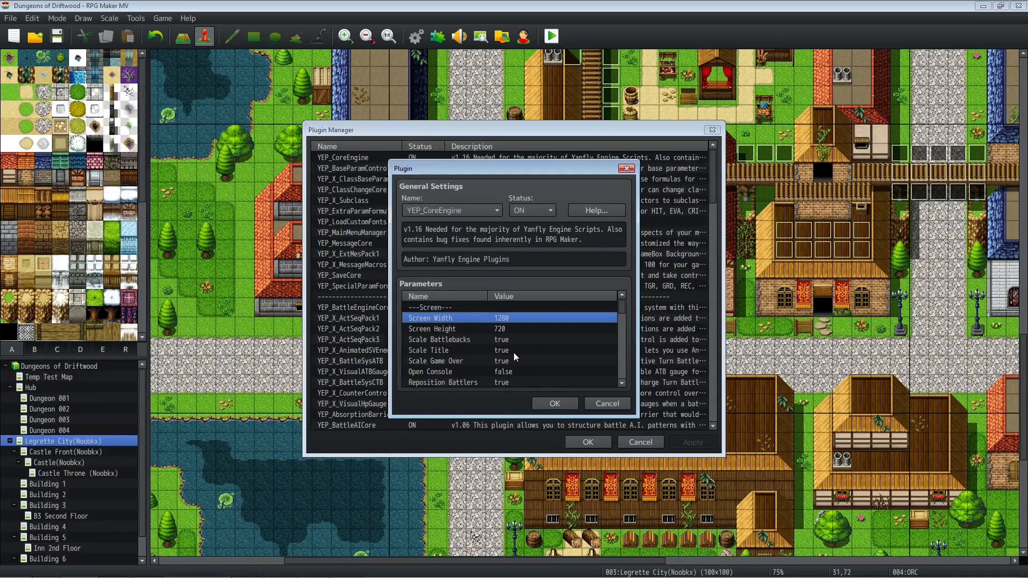
mouse_move(533, 260)
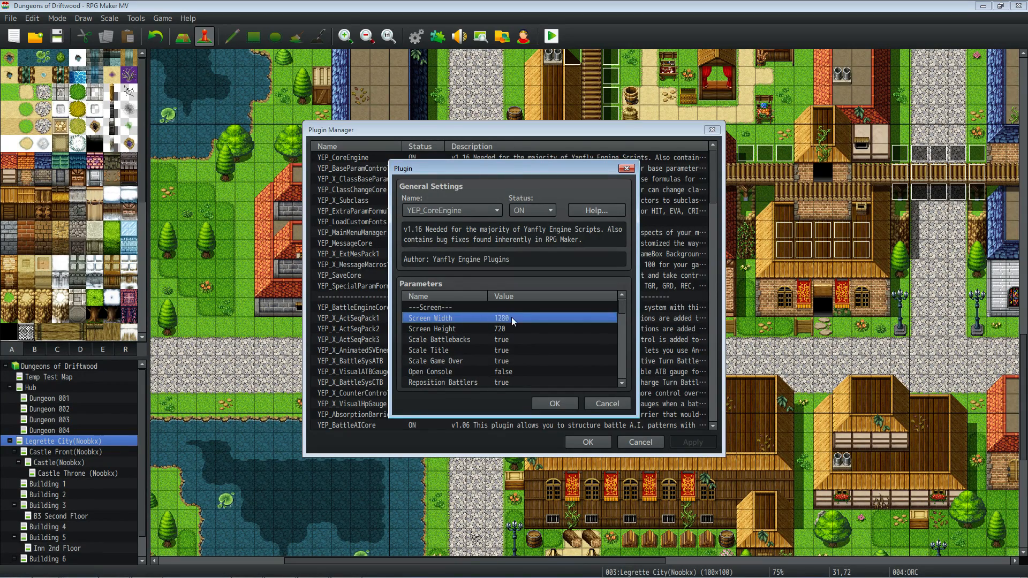
mouse_move(113, 96)
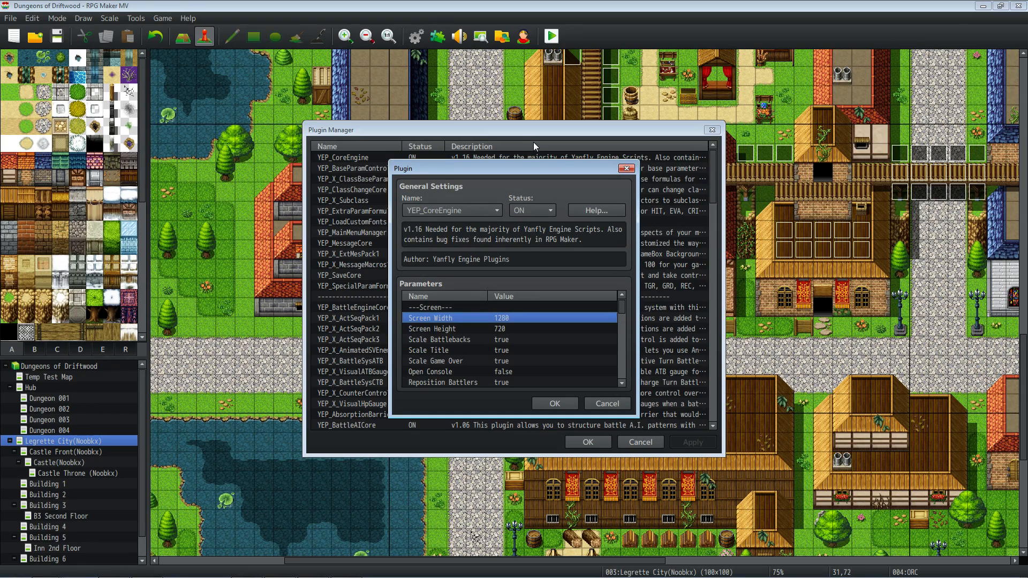
mouse_move(574, 542)
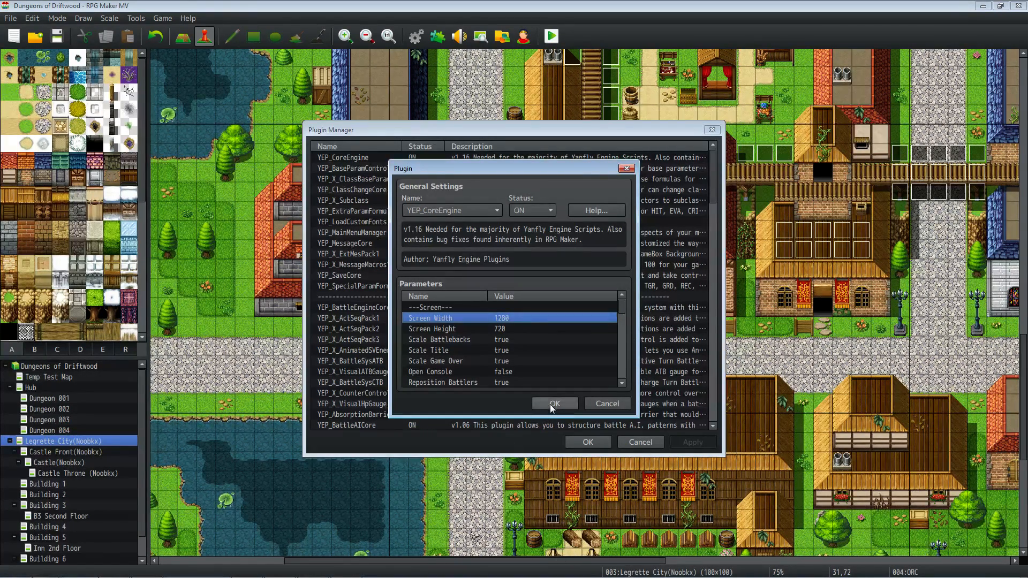
click(555, 403)
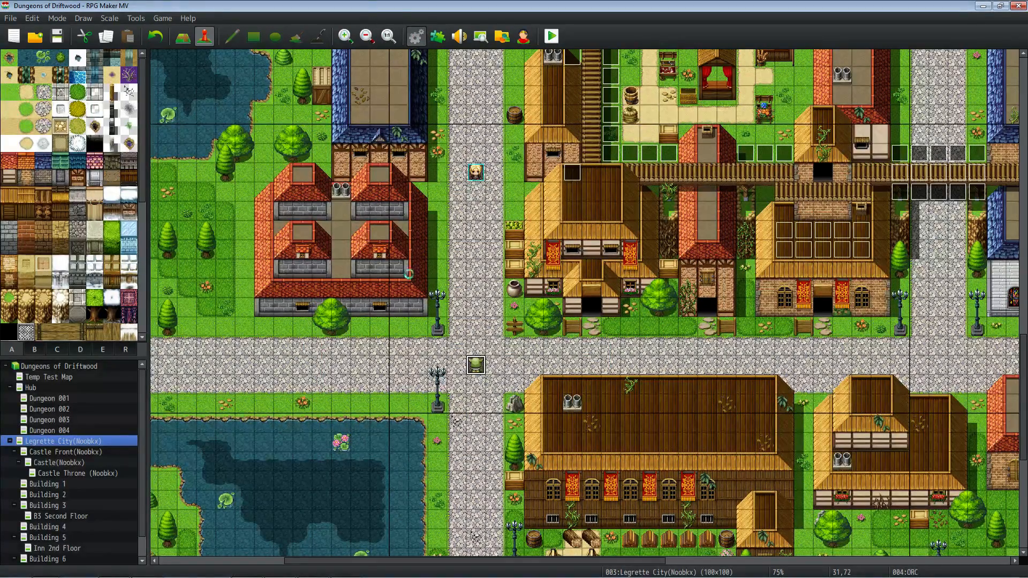
Reopen the Projectile event and confirm its Move Picture keeps Duration 30 with Wait for Completion
click(414, 36)
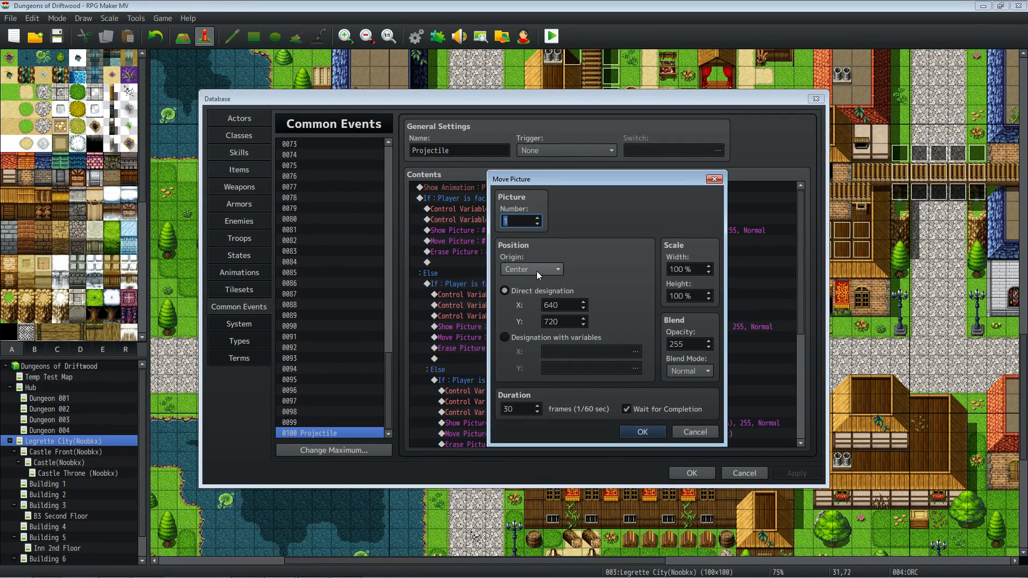
mouse_move(569, 412)
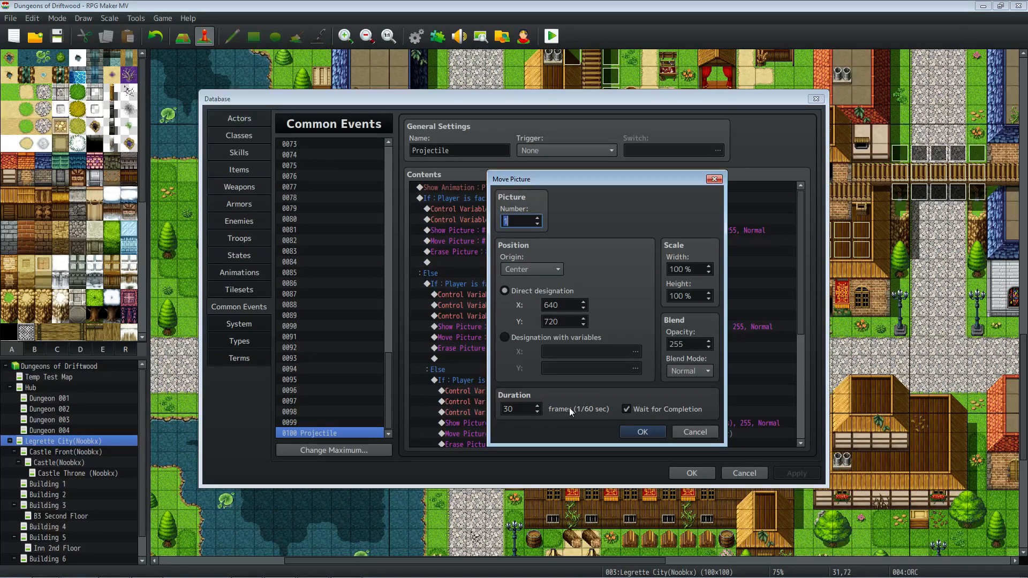
mouse_move(548, 396)
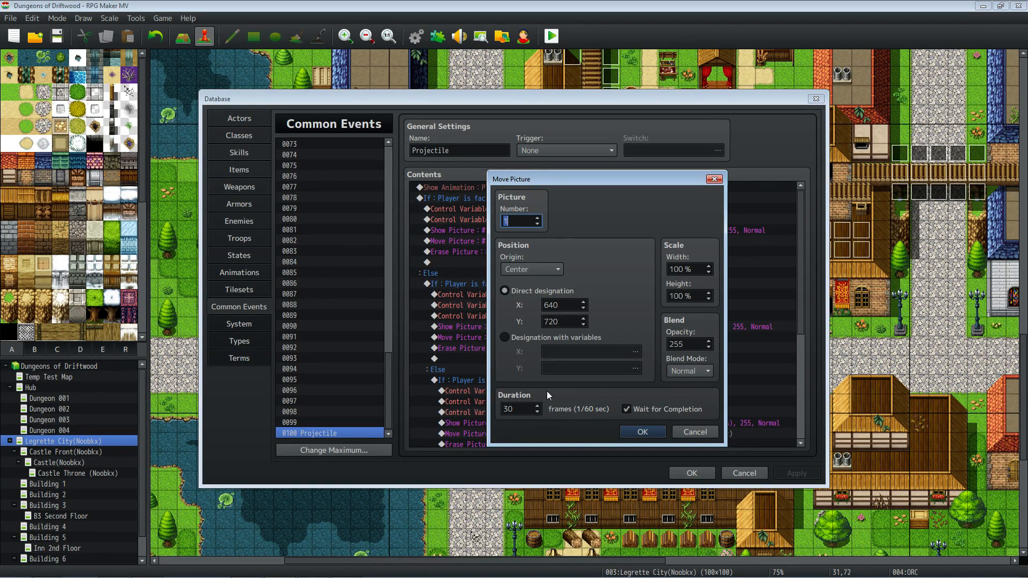
click(517, 409)
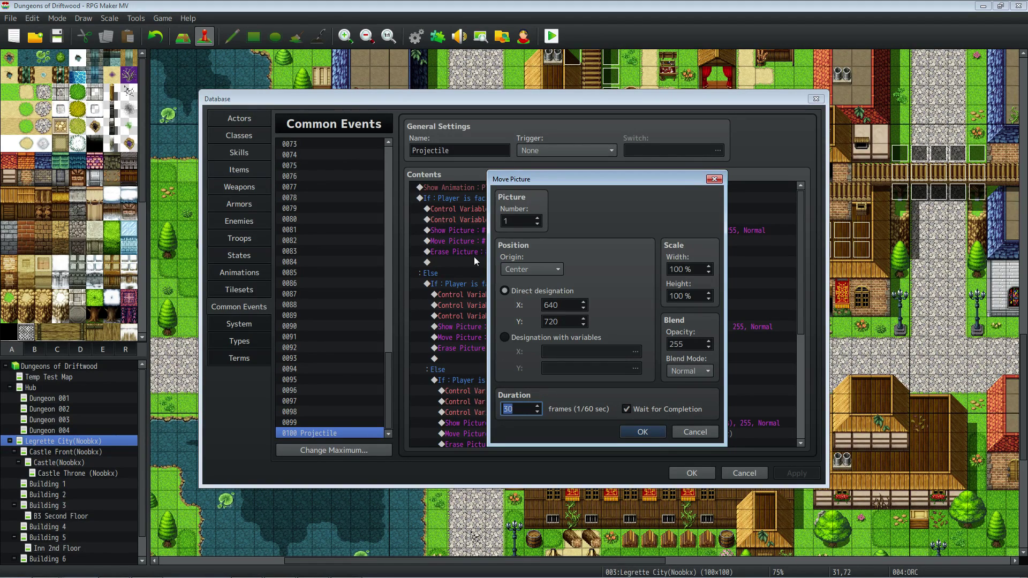
mouse_move(467, 175)
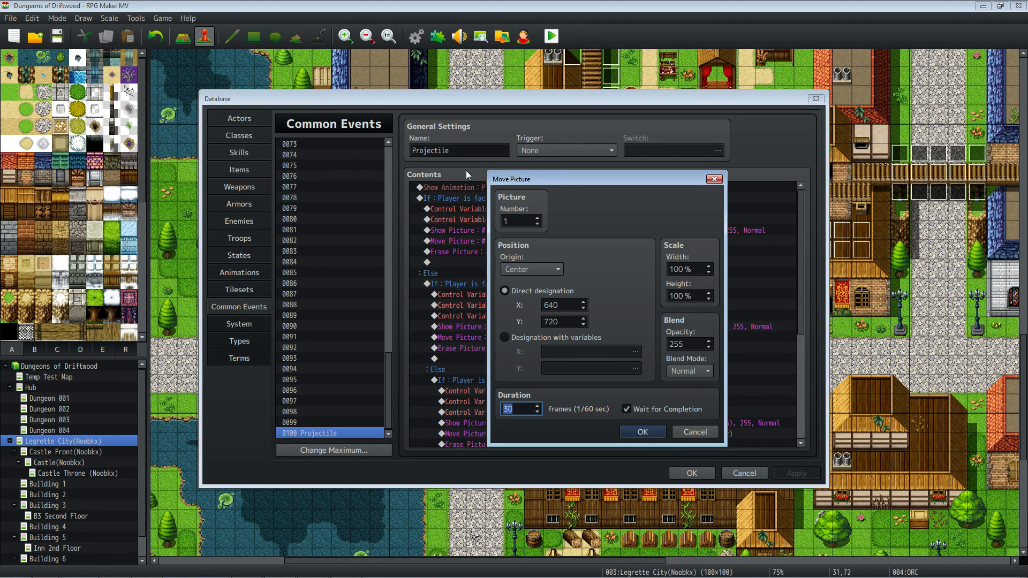
mouse_move(491, 573)
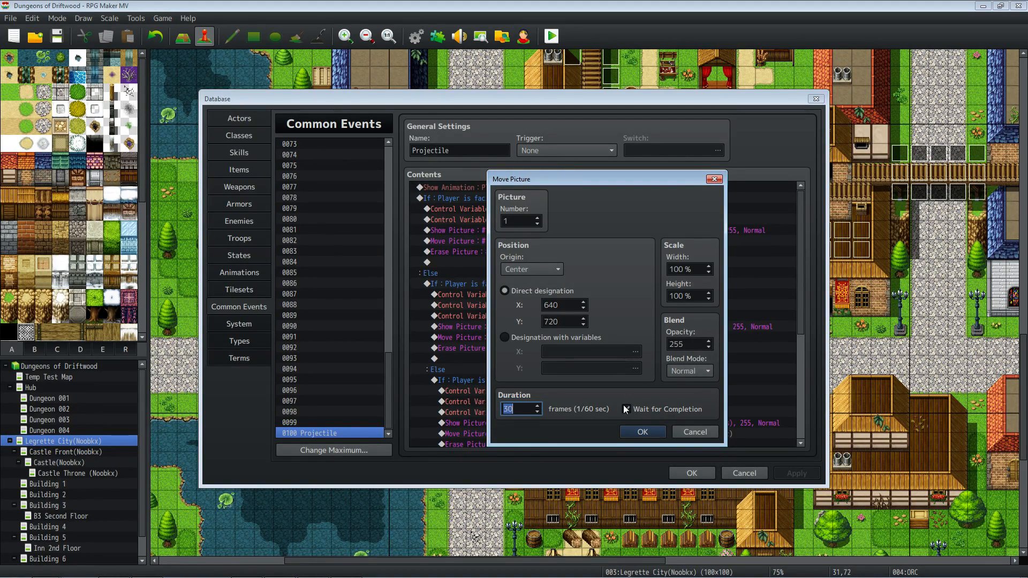
click(627, 409)
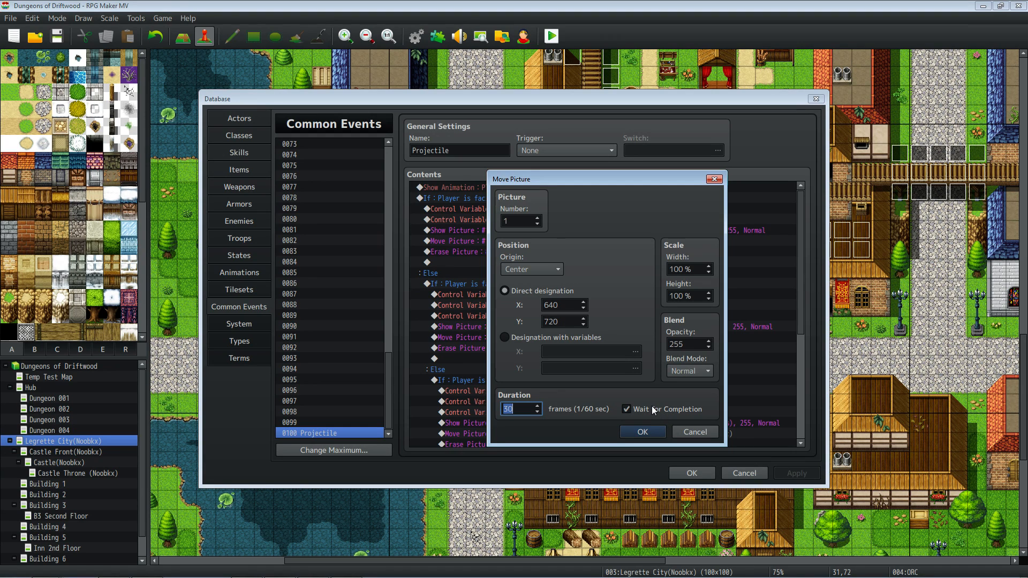
mouse_move(640, 414)
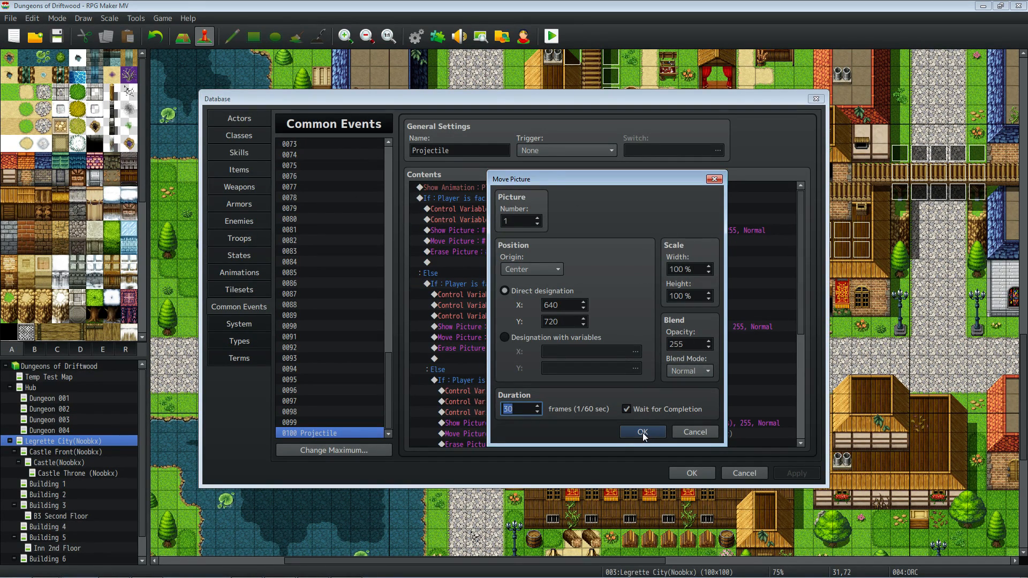
click(642, 432)
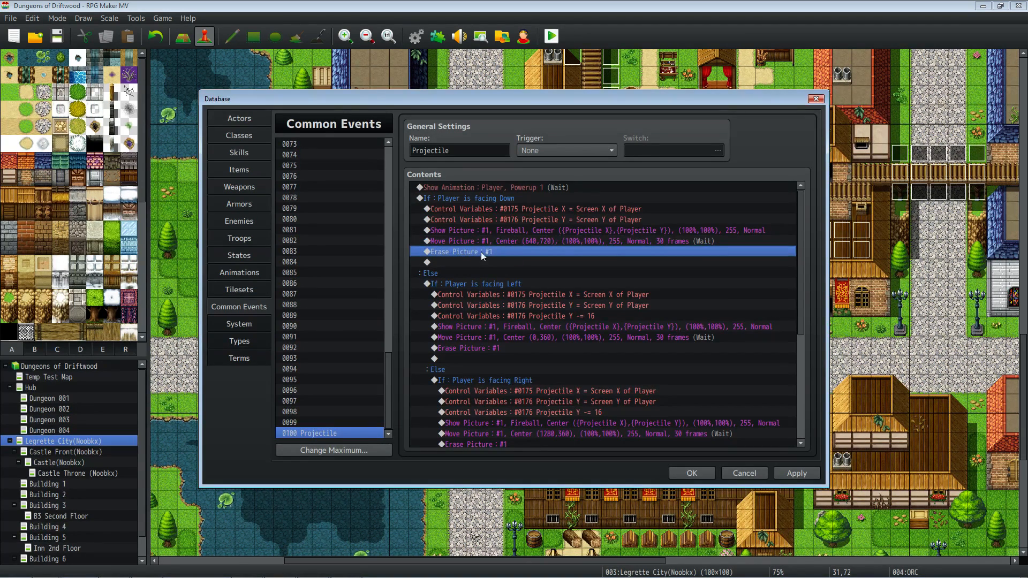
Browse the new-command catalog at the blank line after Erase Picture #1, then dismiss it
right_click(482, 251)
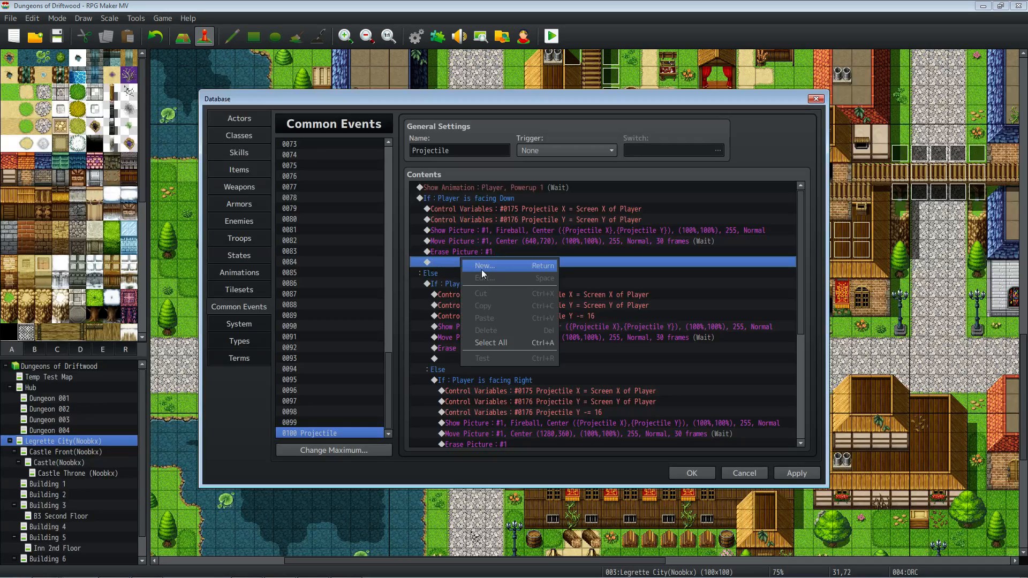
click(484, 265)
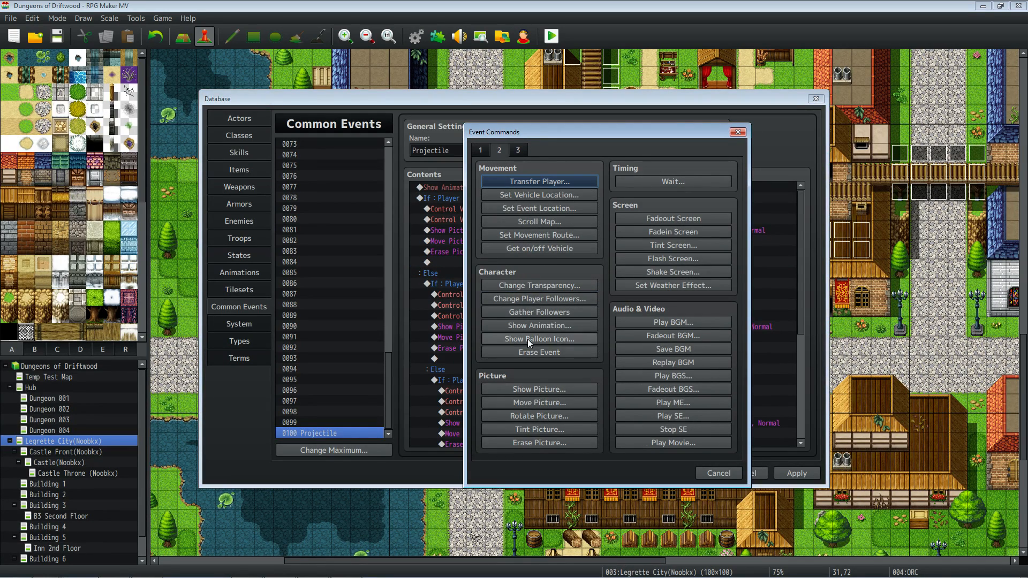
mouse_move(537, 406)
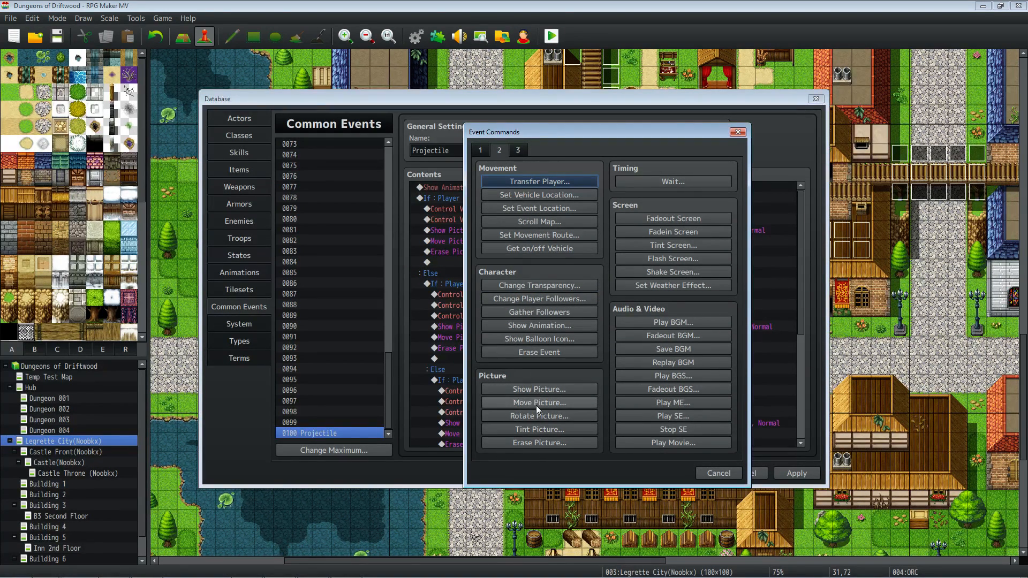
mouse_move(539, 416)
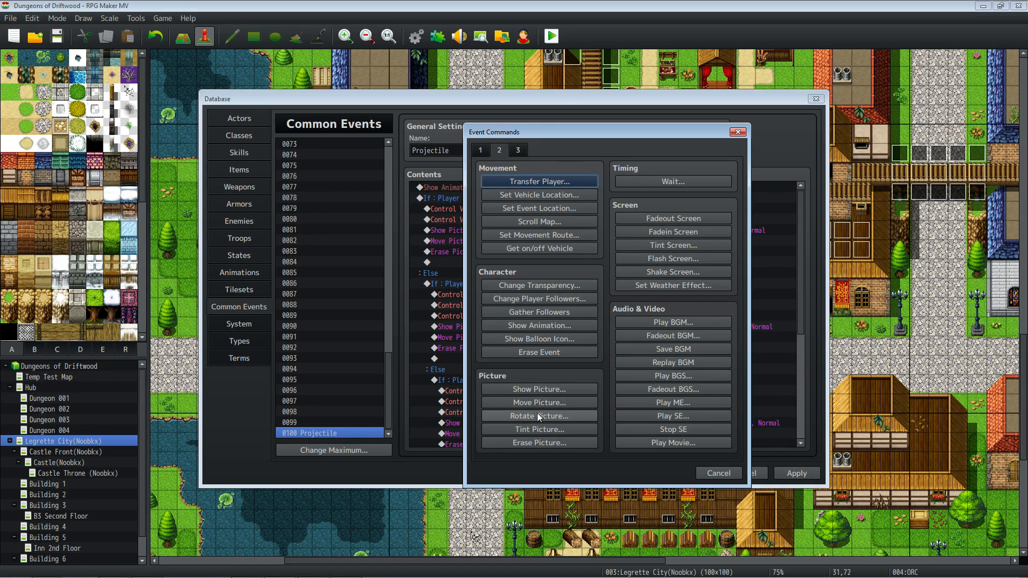
click(756, 473)
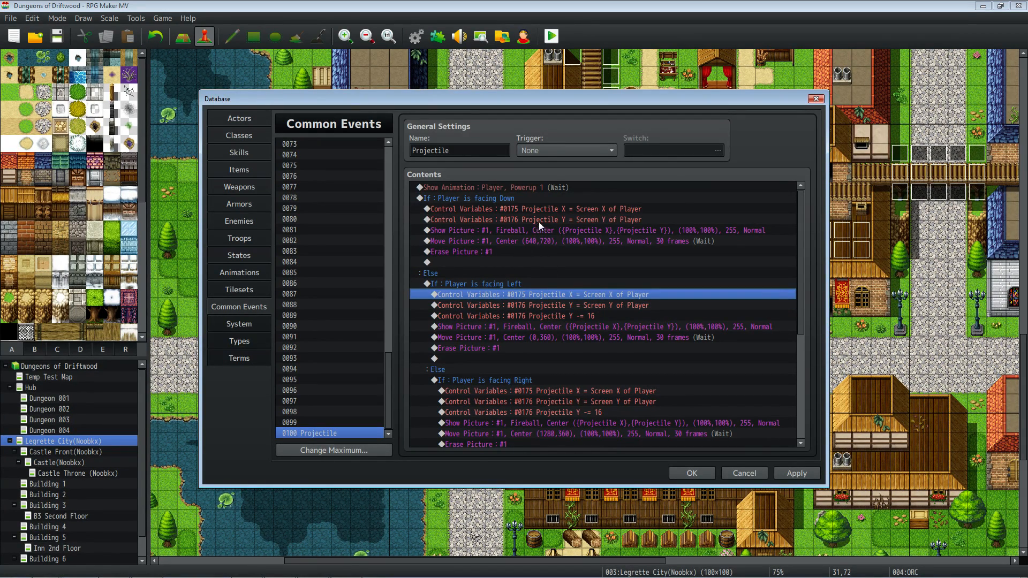
mouse_move(516, 308)
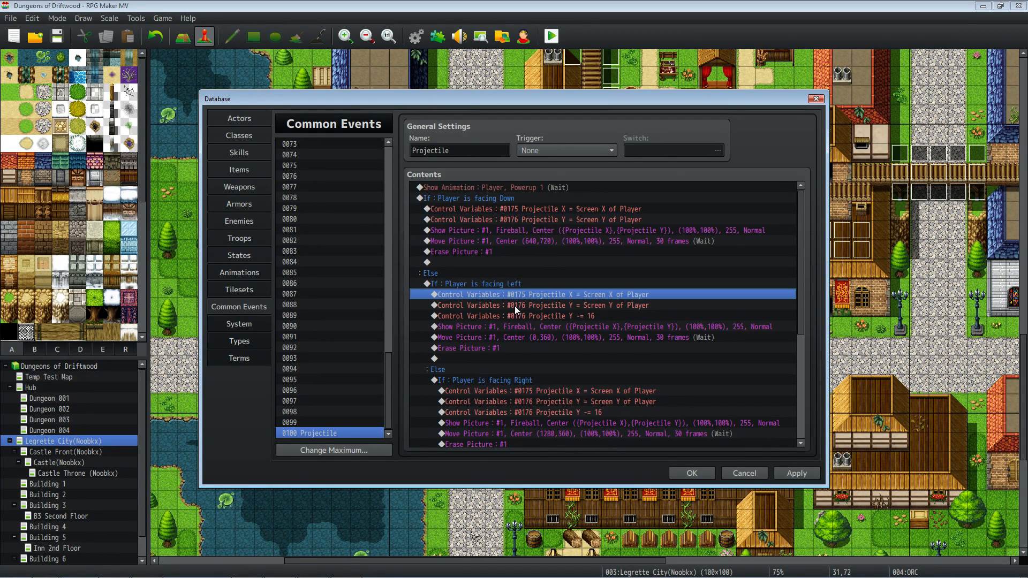
click(545, 316)
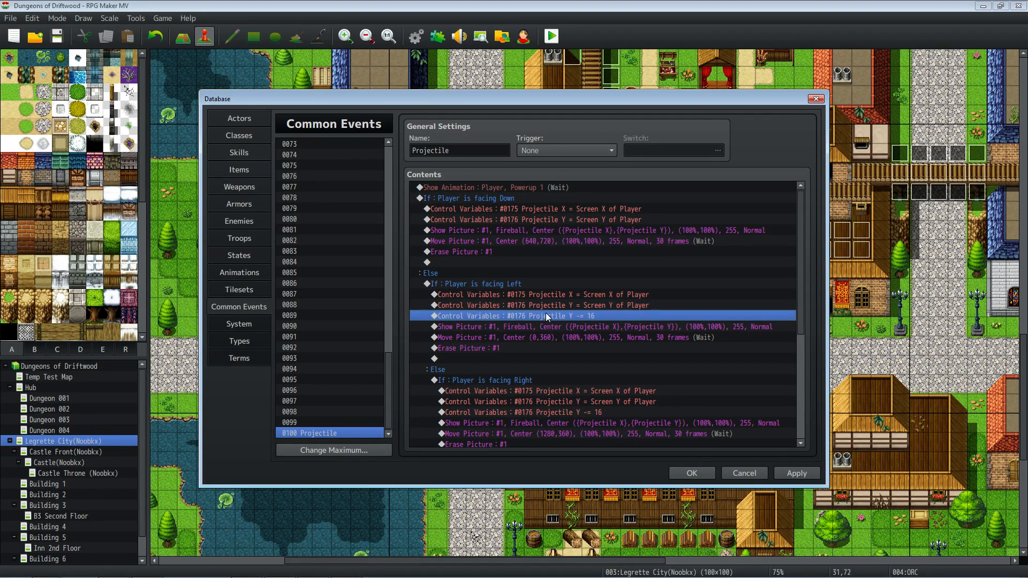
mouse_move(576, 325)
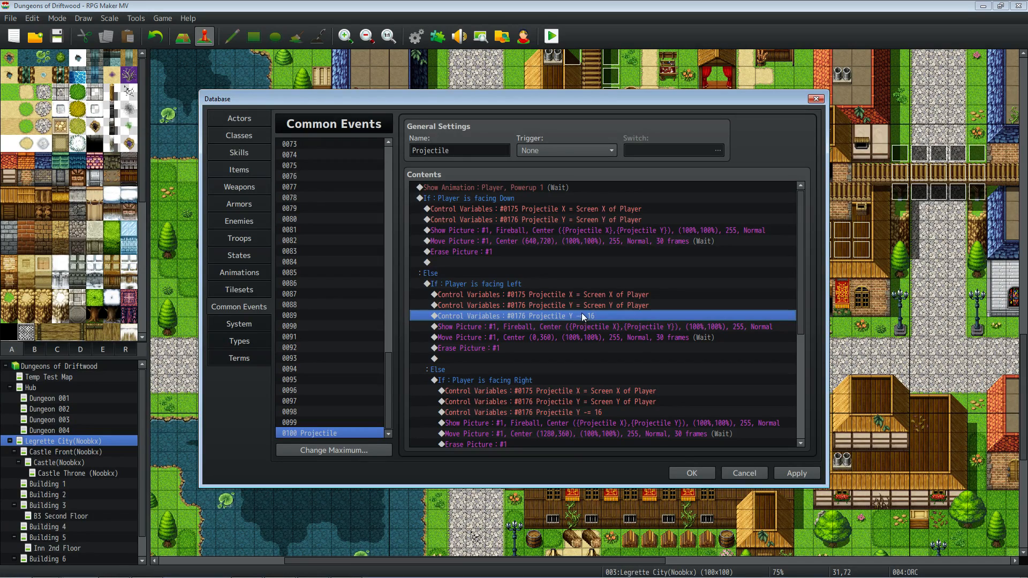
mouse_move(574, 316)
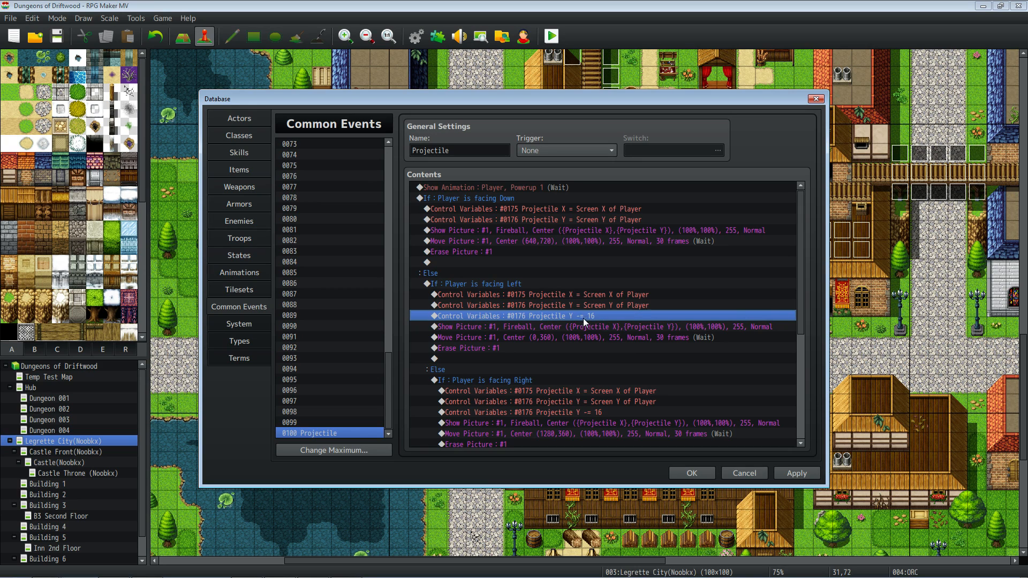
mouse_move(546, 320)
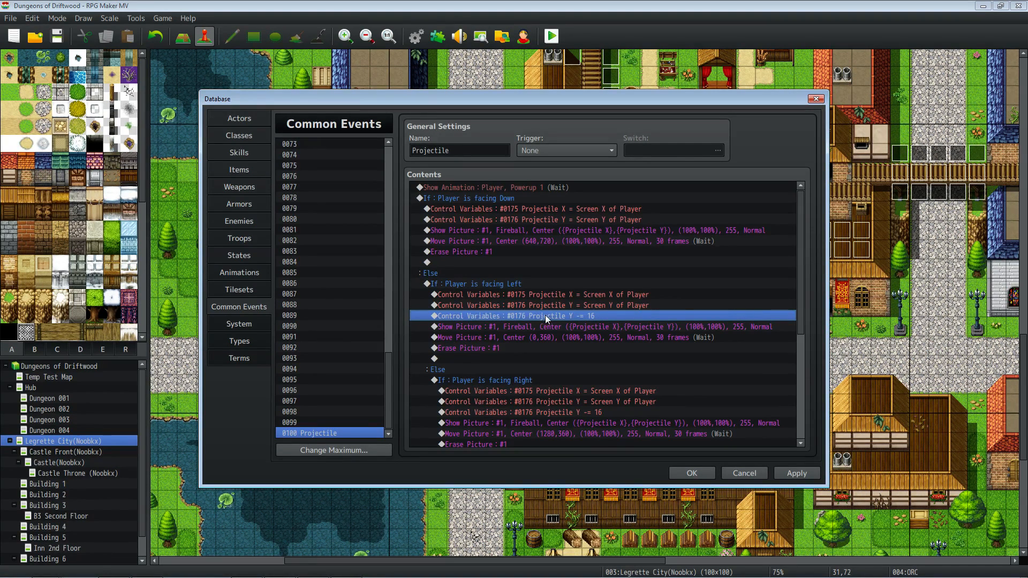
mouse_move(540, 309)
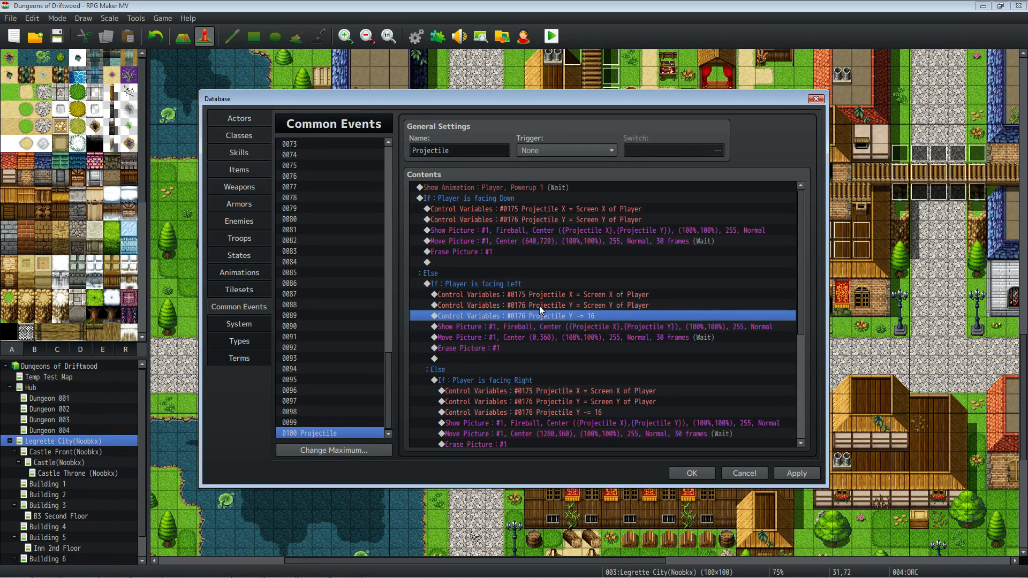
scroll(down, 3)
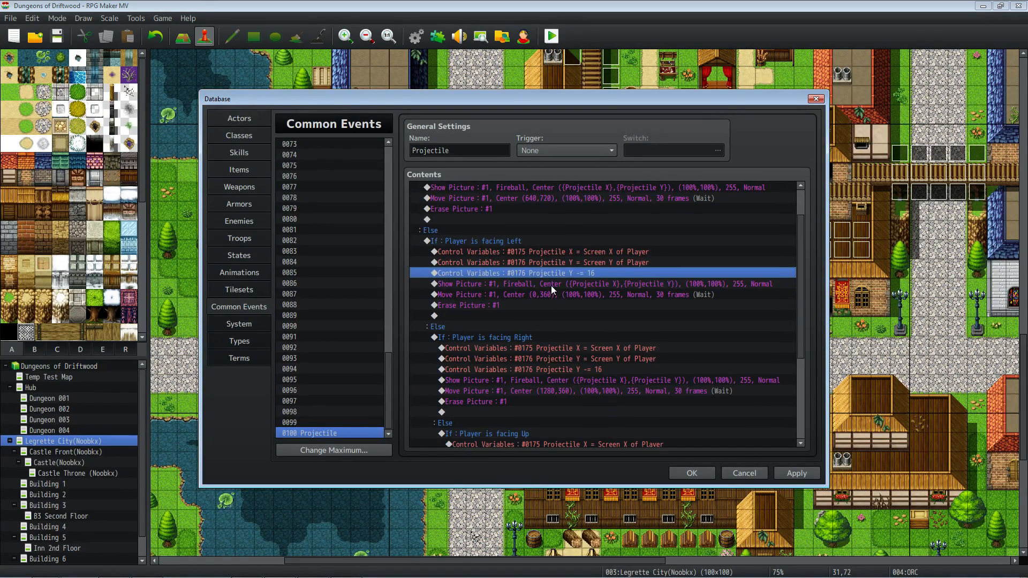
mouse_move(573, 273)
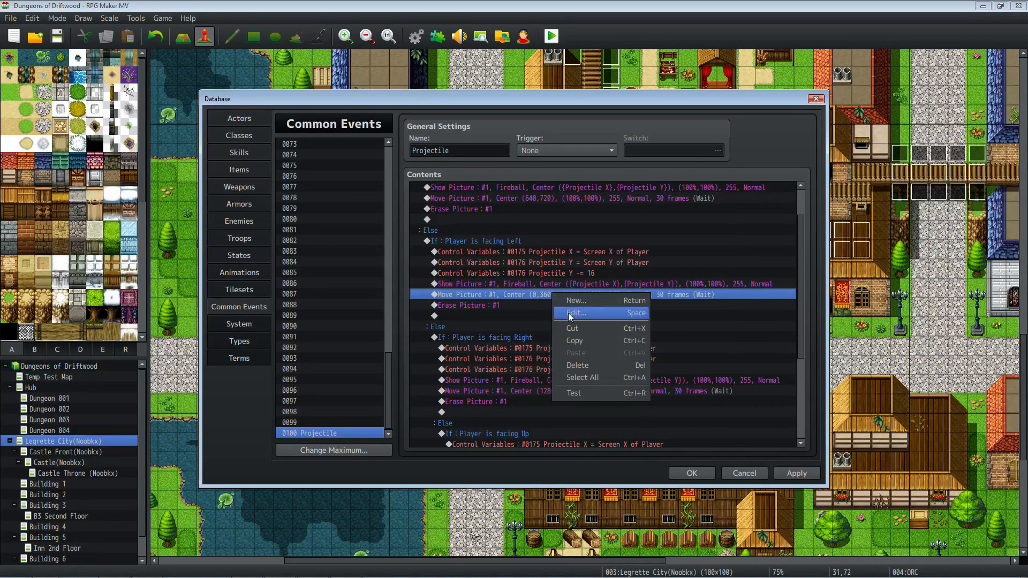
click(575, 313)
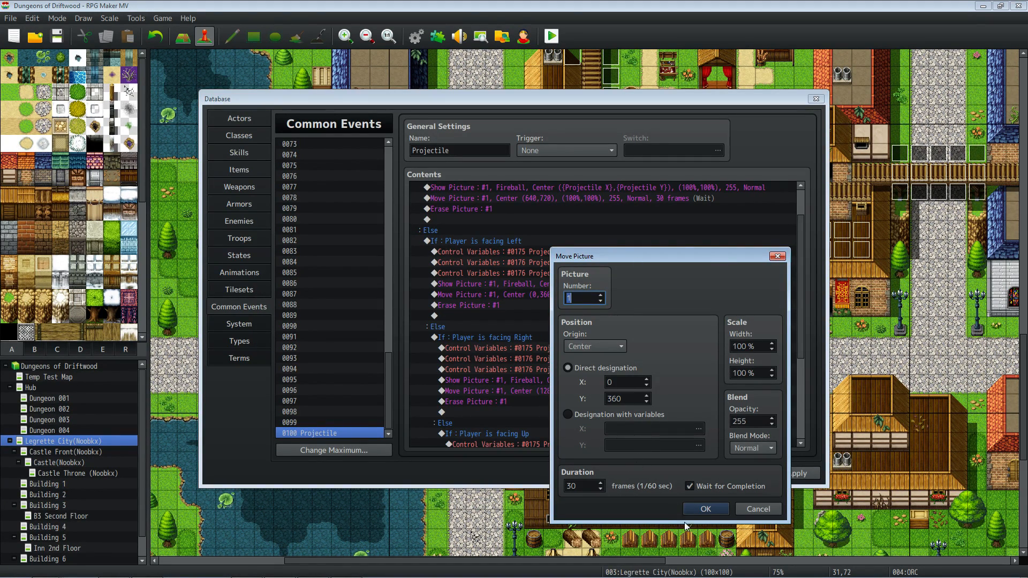
click(705, 509)
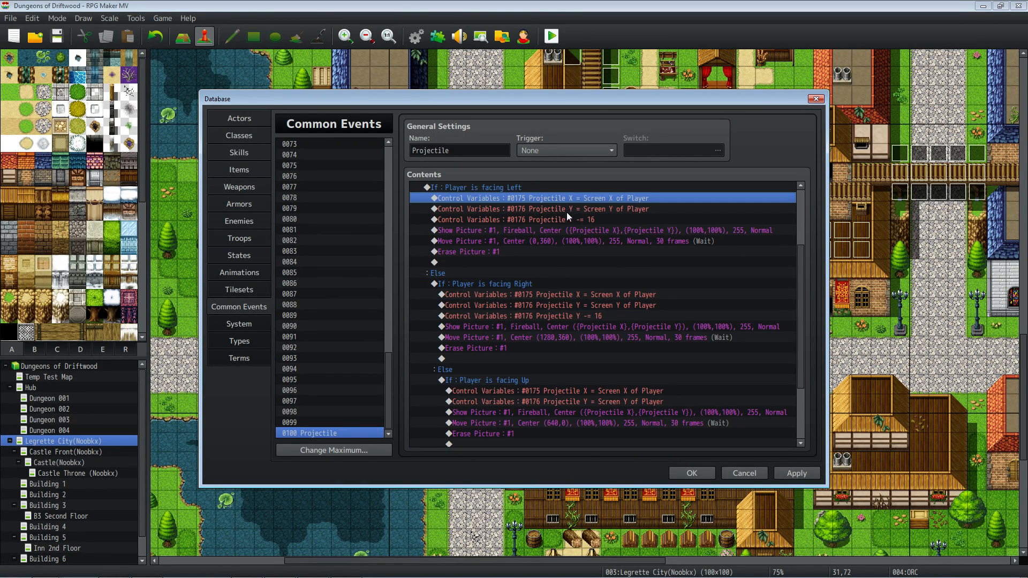
click(540, 220)
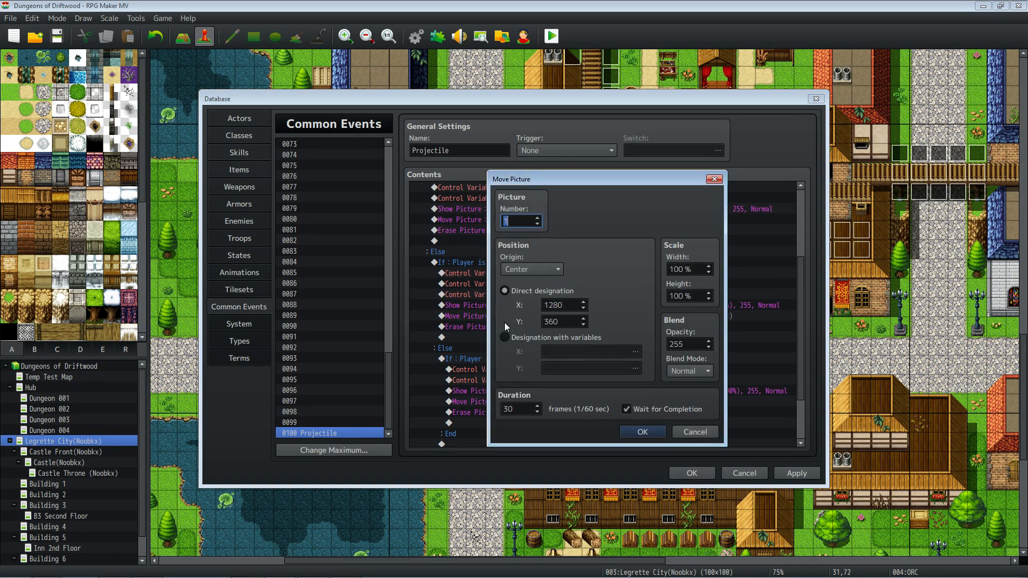
mouse_move(499, 320)
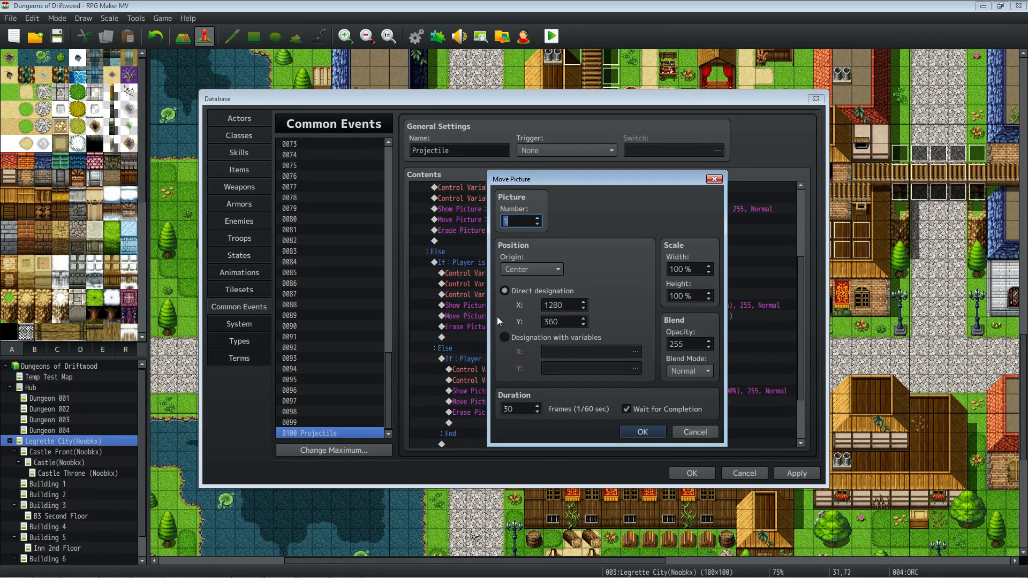
mouse_move(1013, 333)
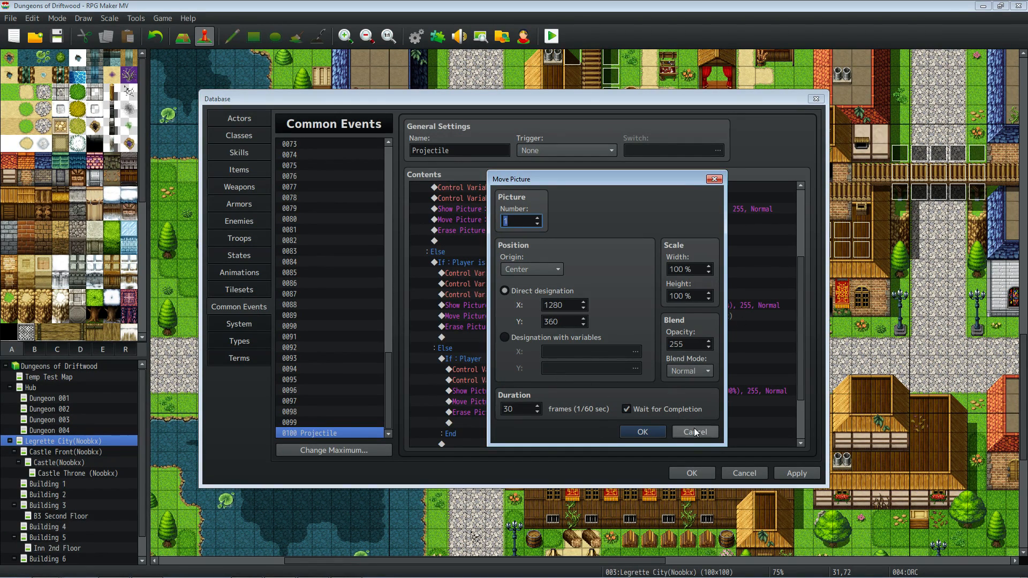
click(694, 431)
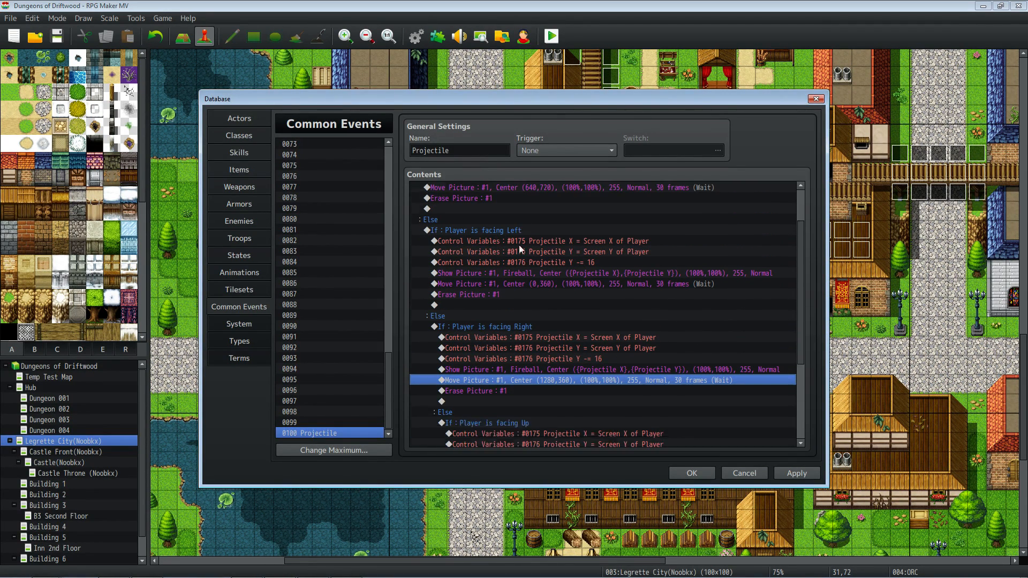
scroll(down, 3)
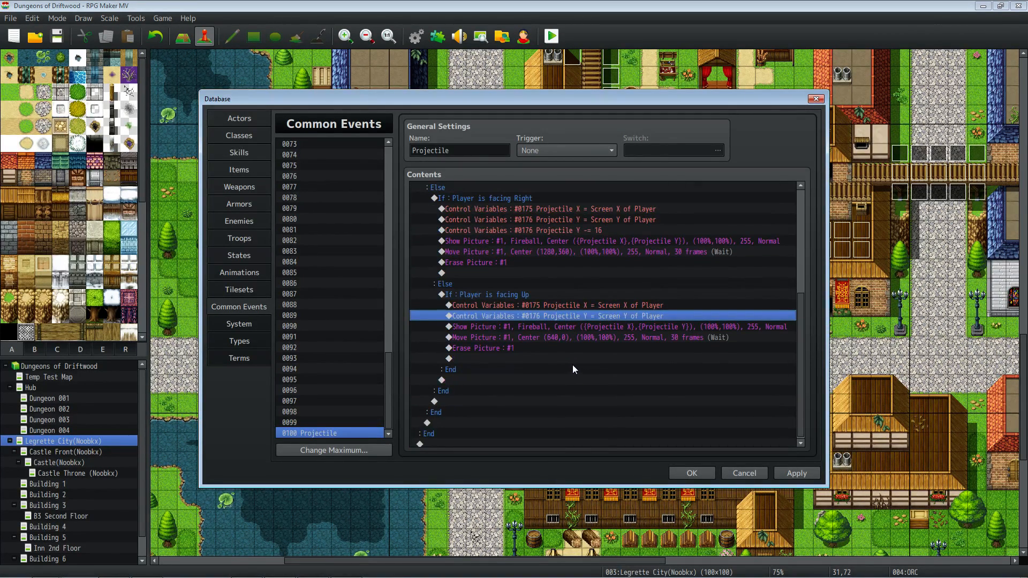
click(567, 324)
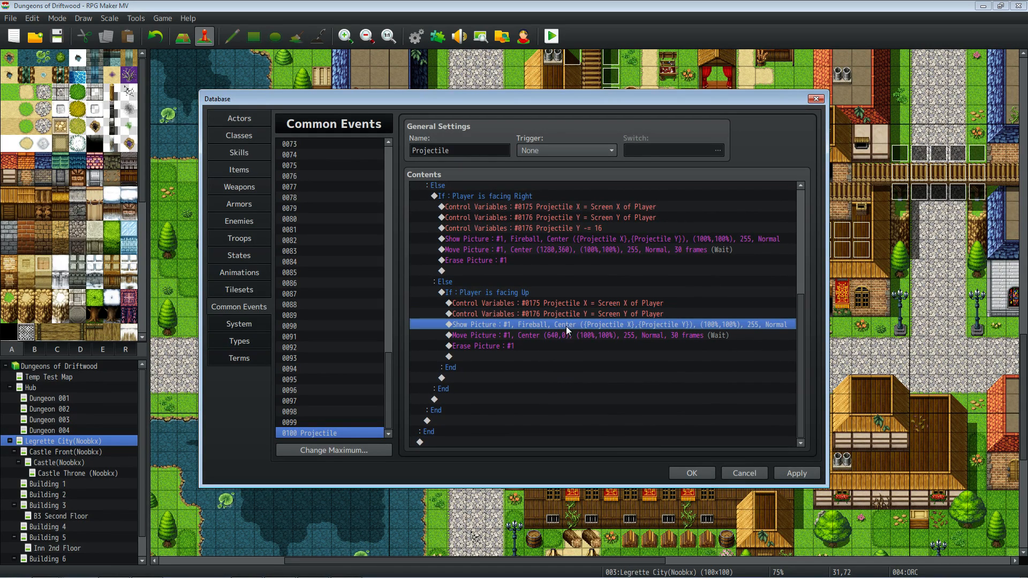
double_click(513, 335)
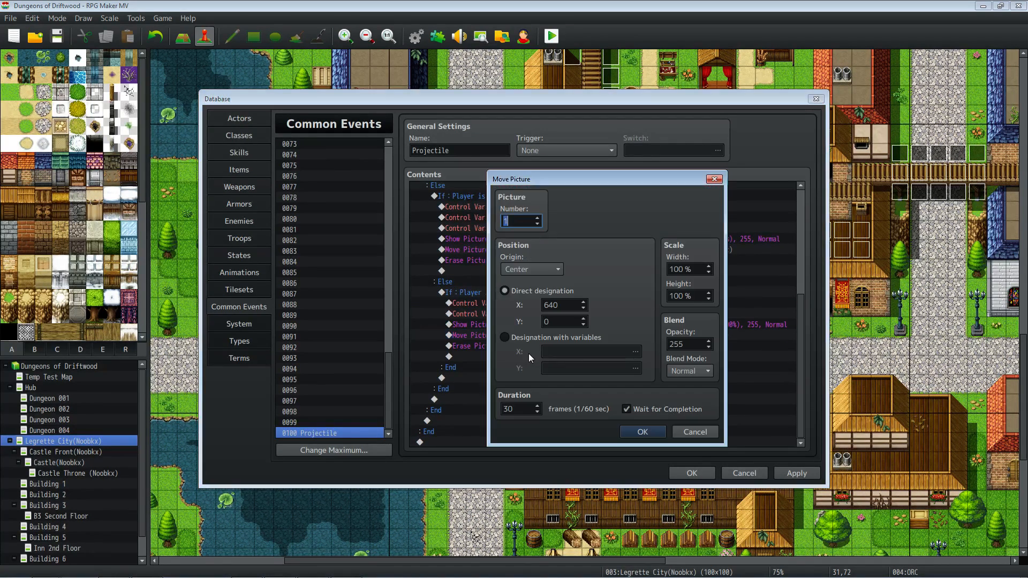
mouse_move(501, 325)
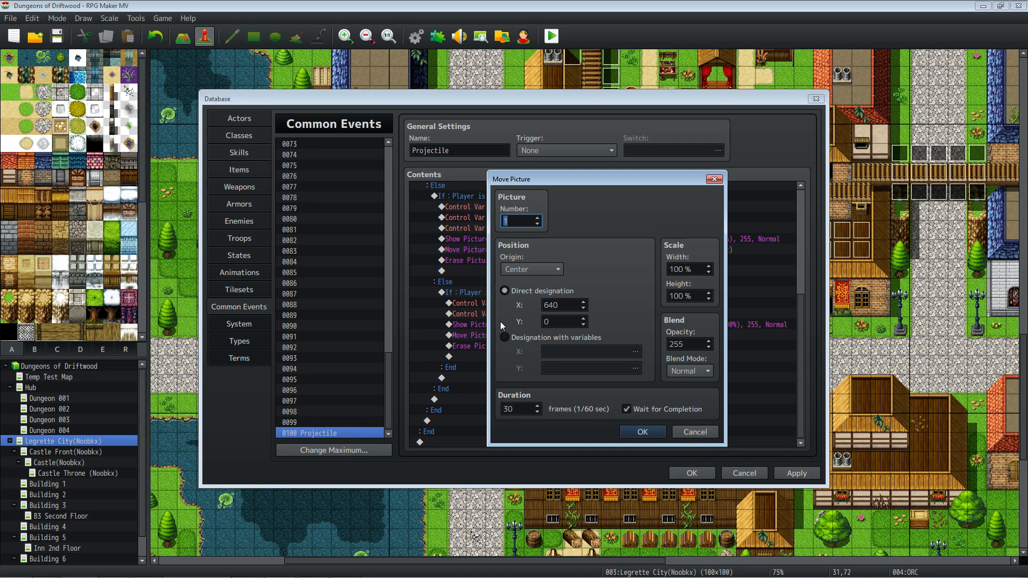
mouse_move(522, 74)
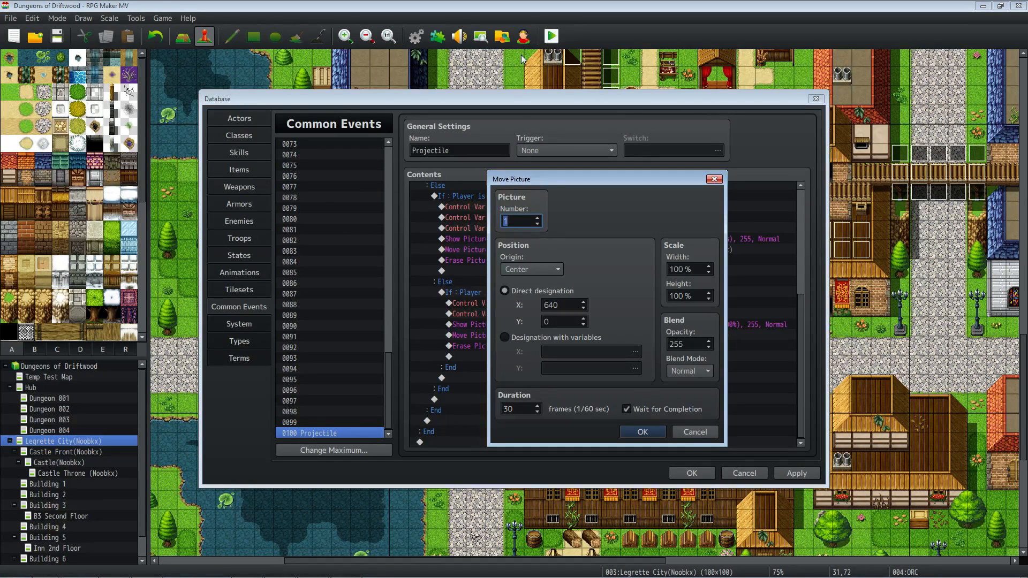
mouse_move(529, 97)
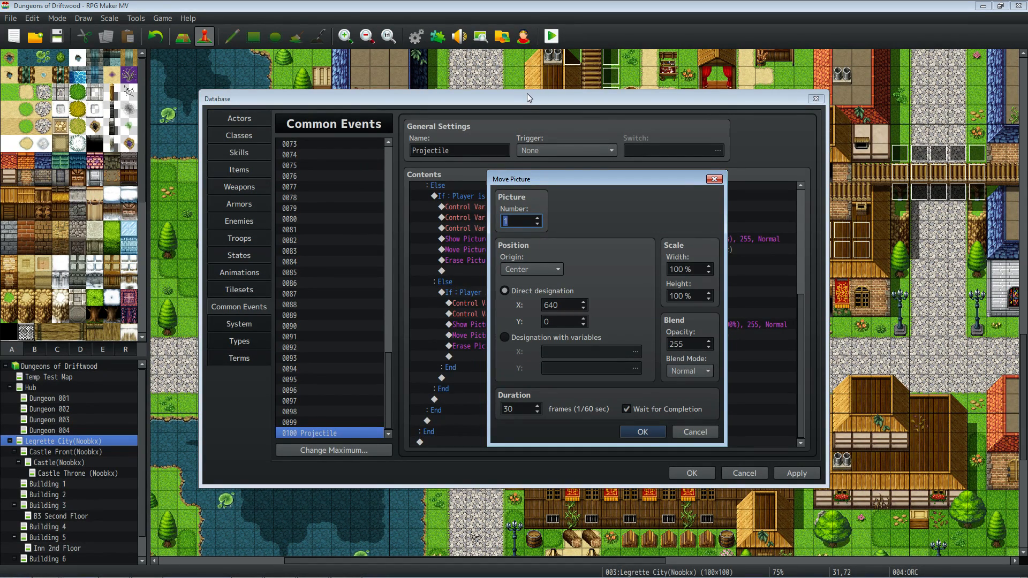
mouse_move(529, 36)
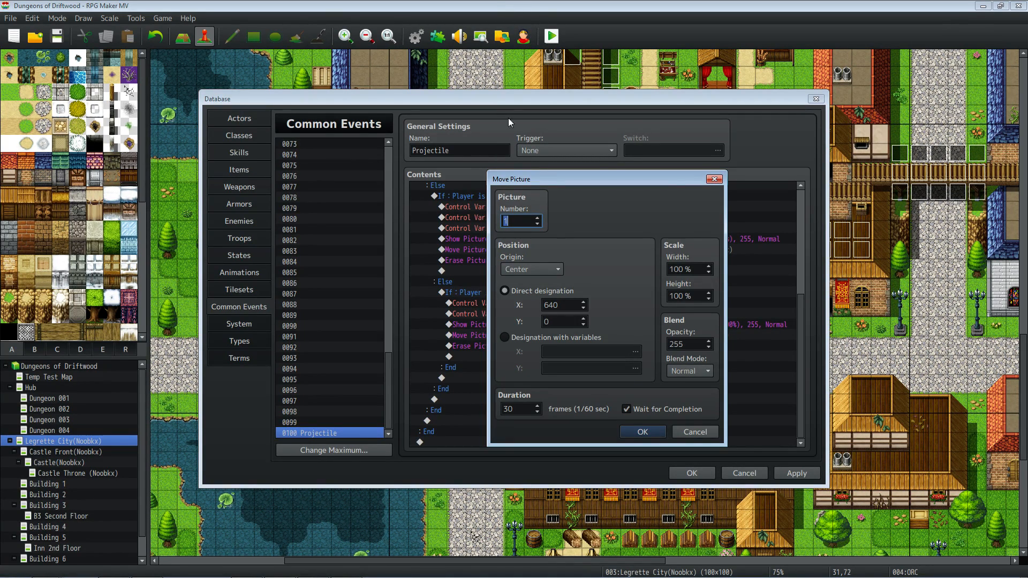
mouse_move(539, 400)
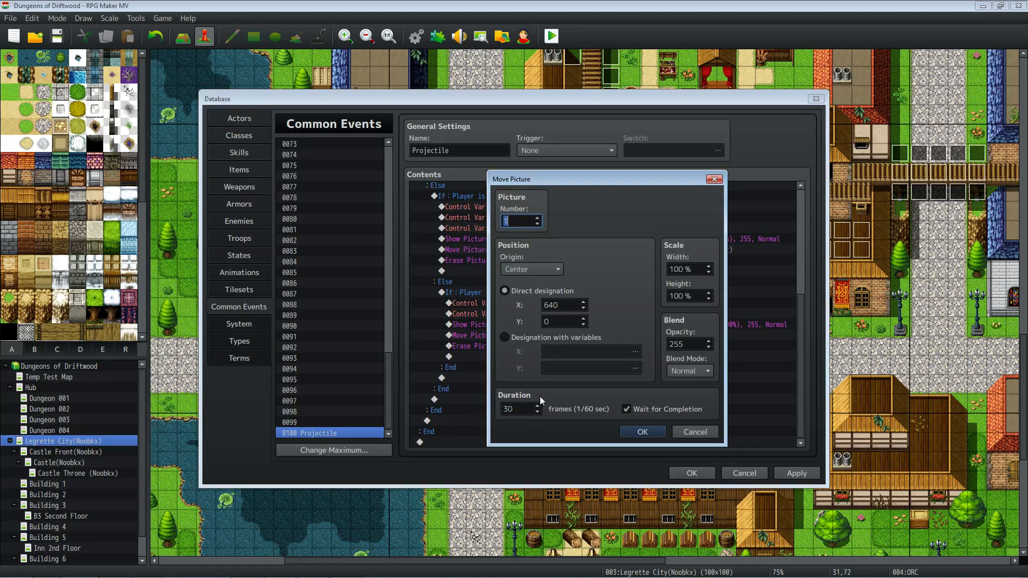
click(642, 432)
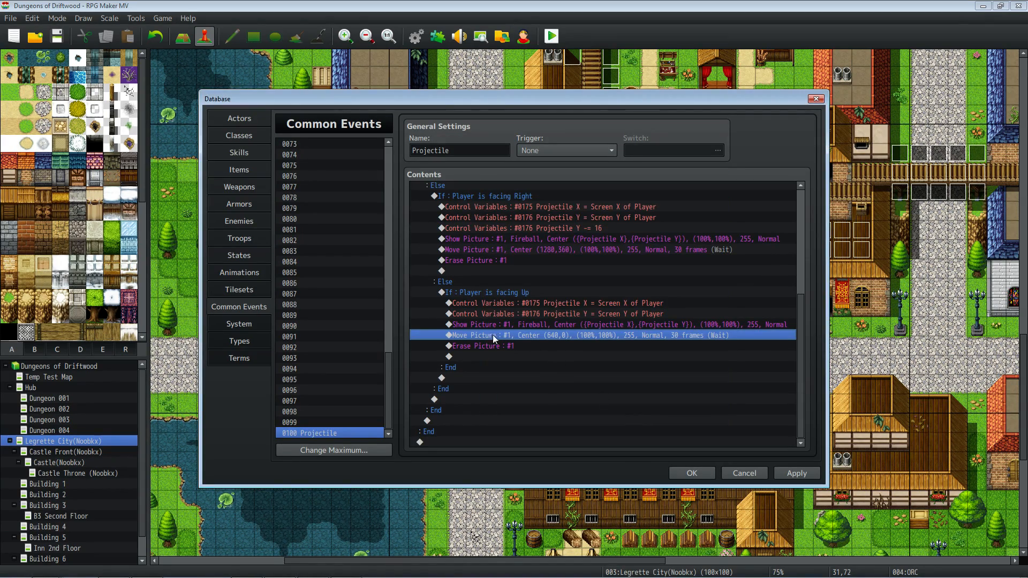
click(744, 473)
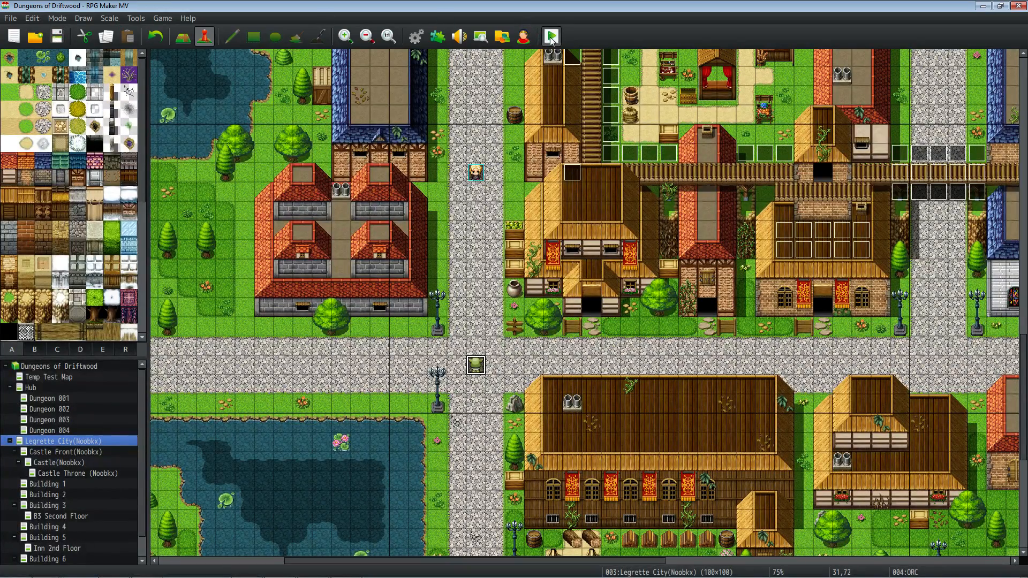
Start another test play with the player on the Legrette City street
click(551, 35)
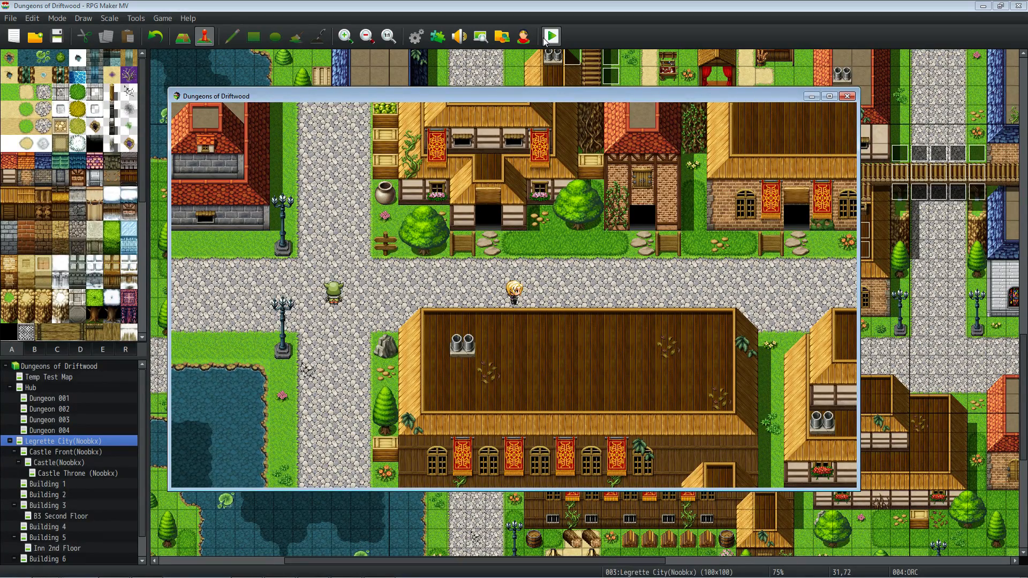
mouse_move(390, 100)
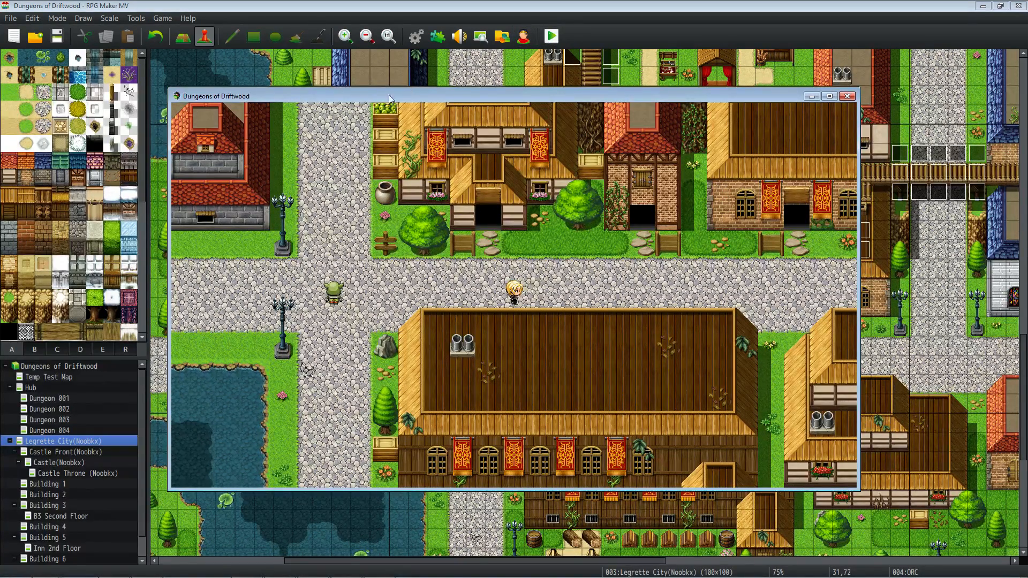